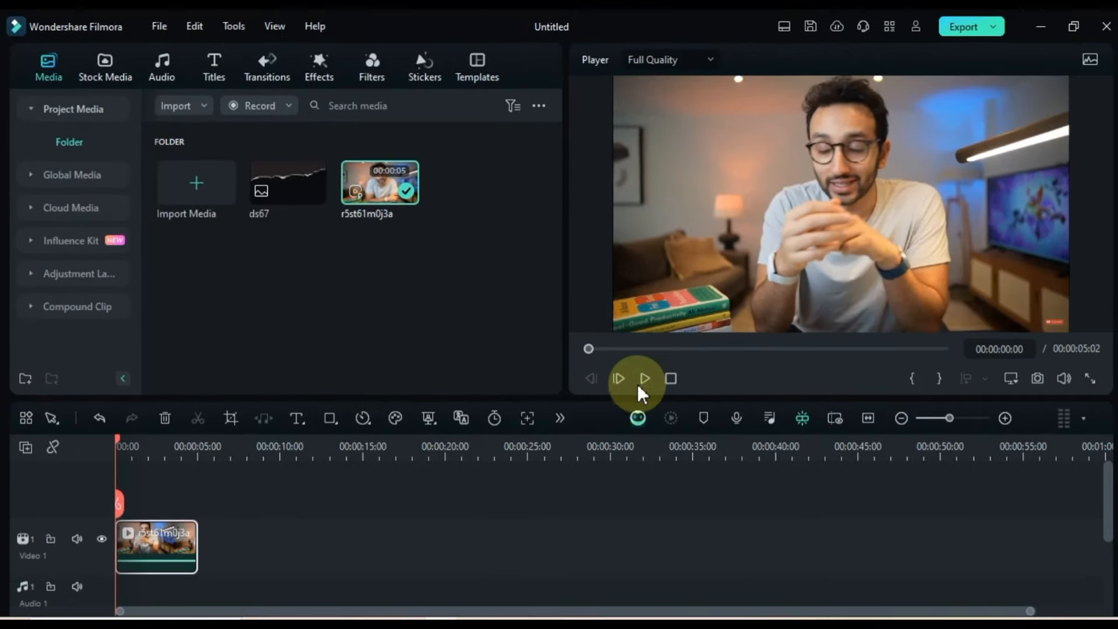
# Step: Set the project aspect ratio to 9:16 portrait (1080x1920) in Project Settings
pyautogui.click(618, 378)
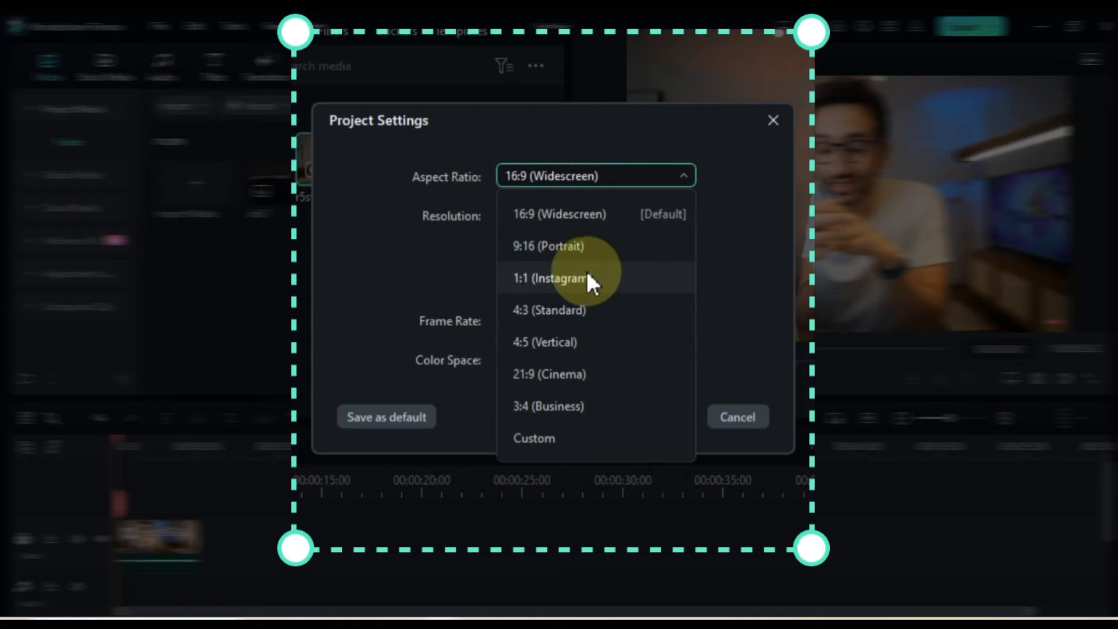
pyautogui.moveTo(578, 265)
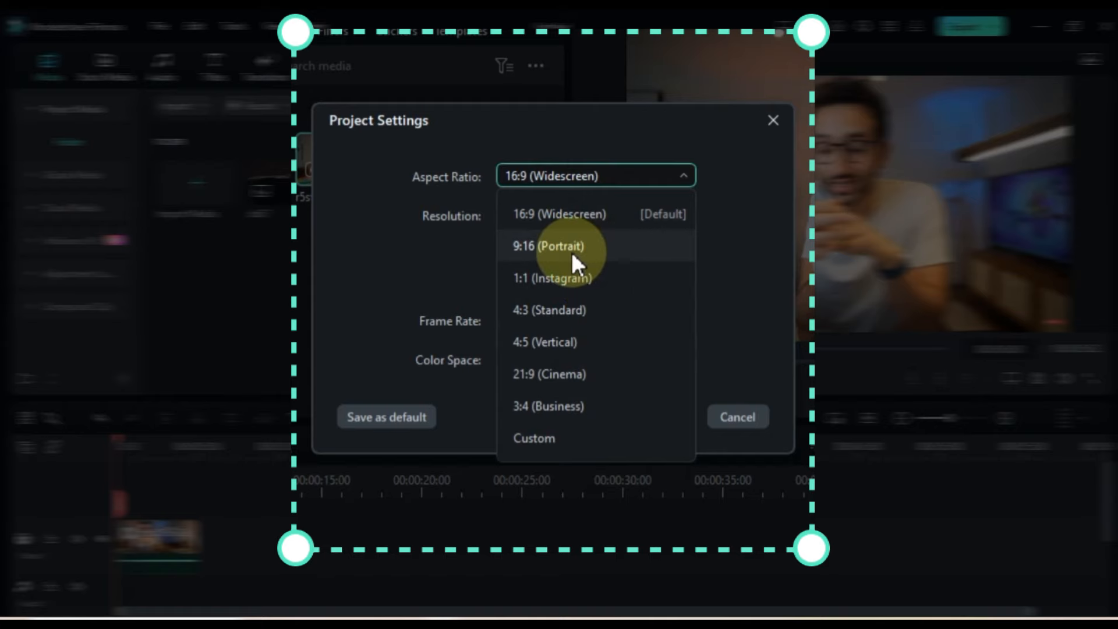
pyautogui.click(558, 245)
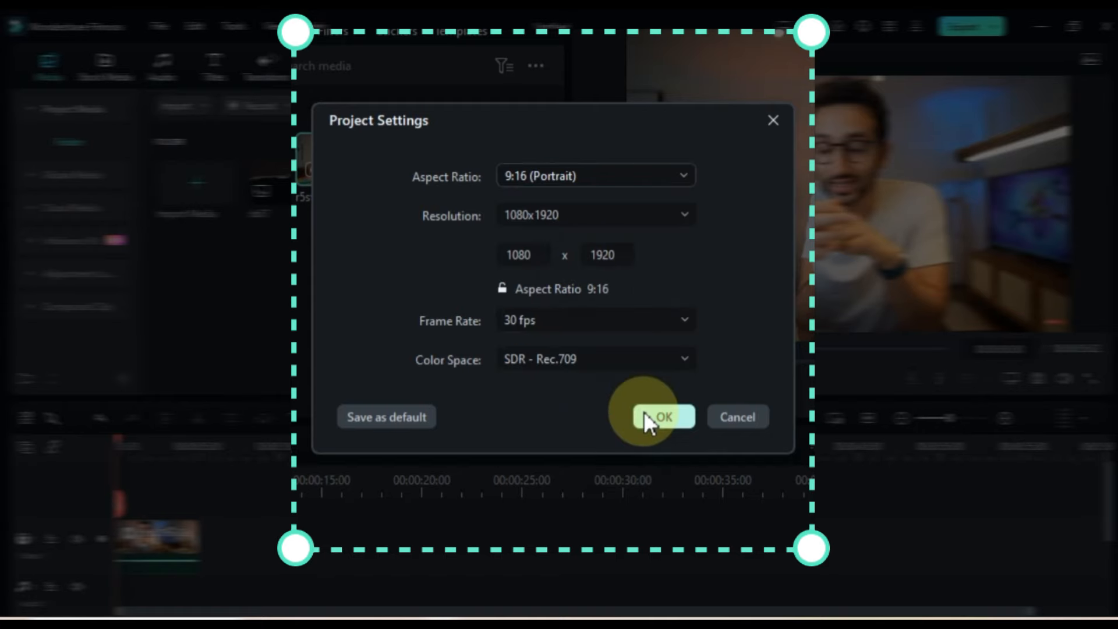
pyautogui.click(661, 417)
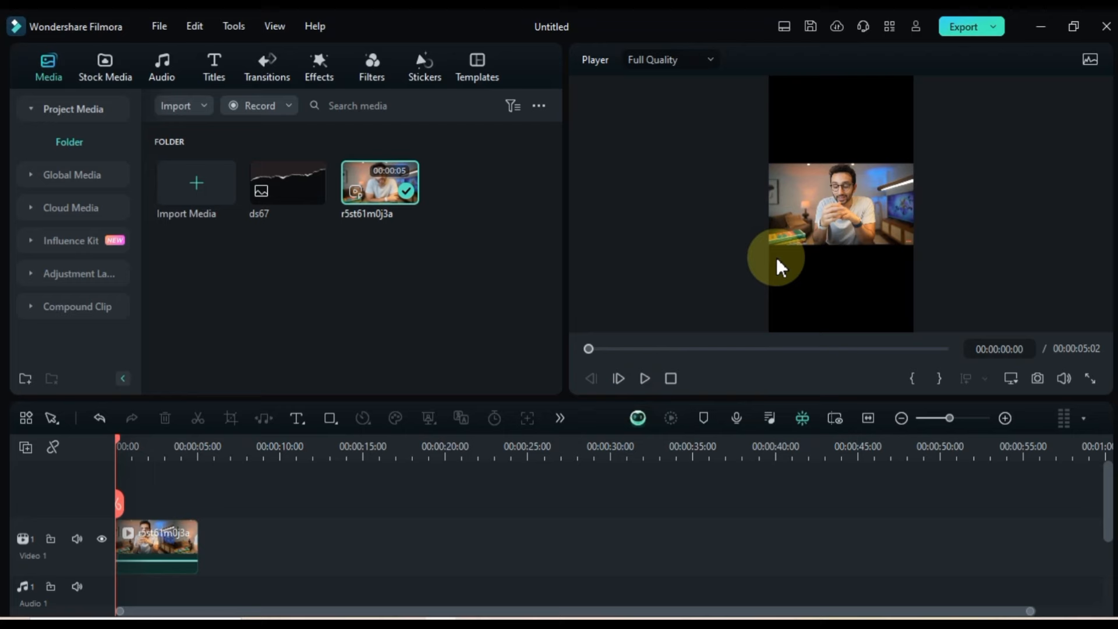
# Step: Scale the speaker clip to 317% with Position X at -174 so he fills the portrait frame
pyautogui.click(644, 378)
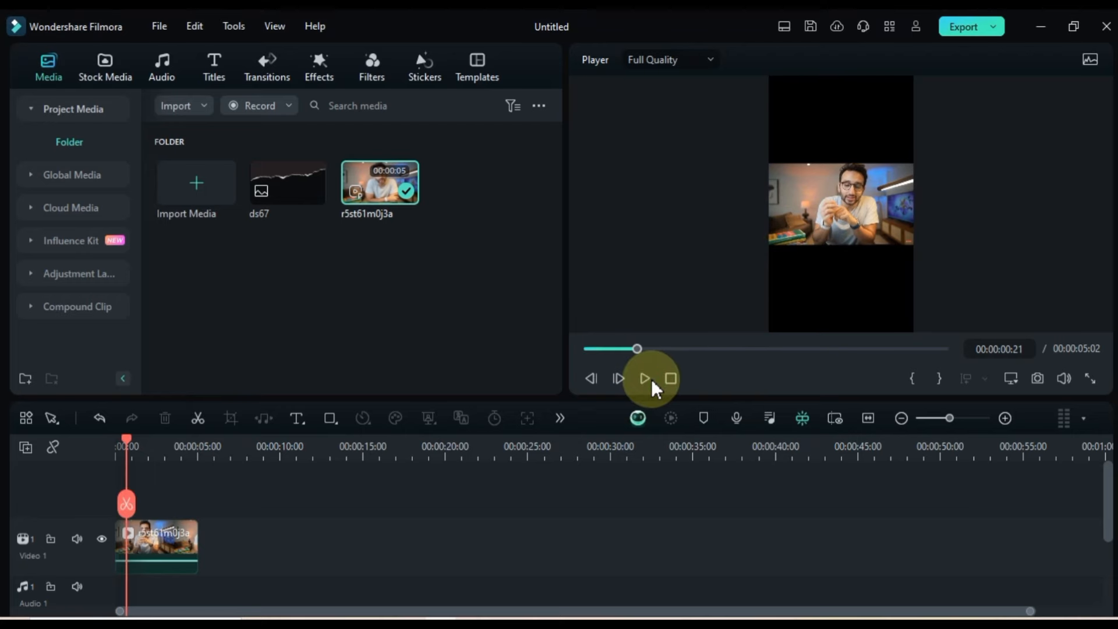
pyautogui.doubleClick(155, 545)
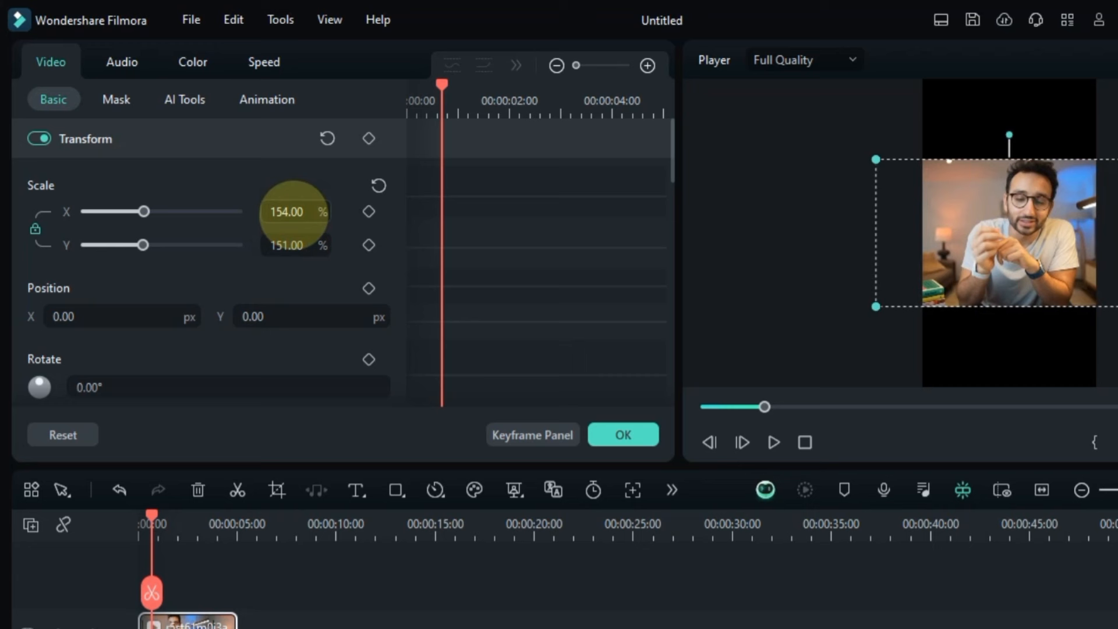
pyautogui.moveTo(145, 211); pyautogui.dragTo(212, 211)
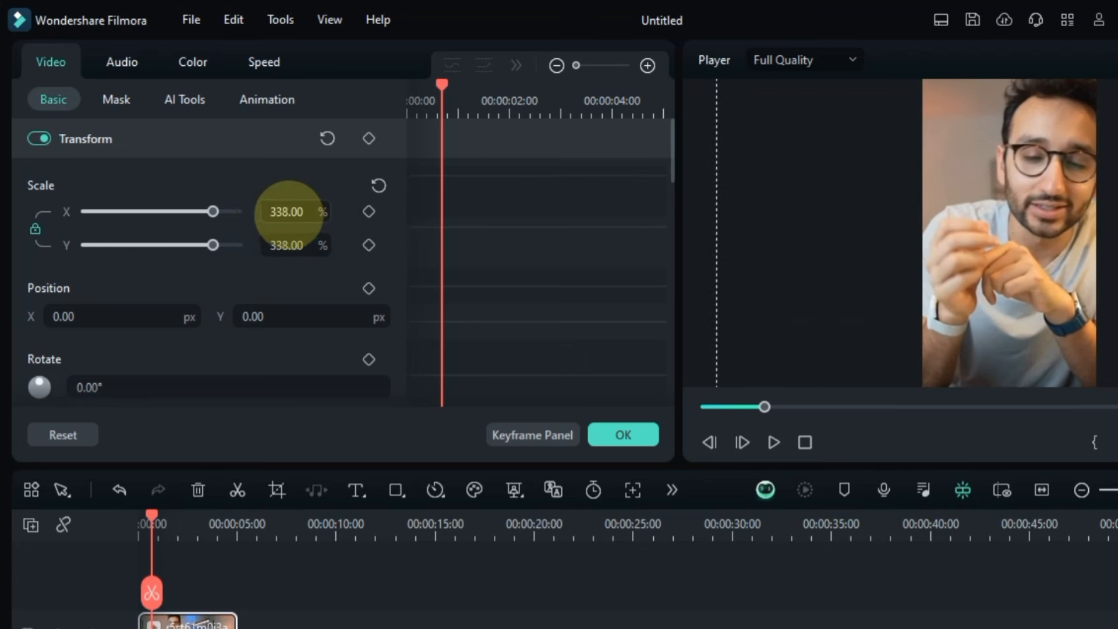
pyautogui.moveTo(214, 211); pyautogui.dragTo(205, 210)
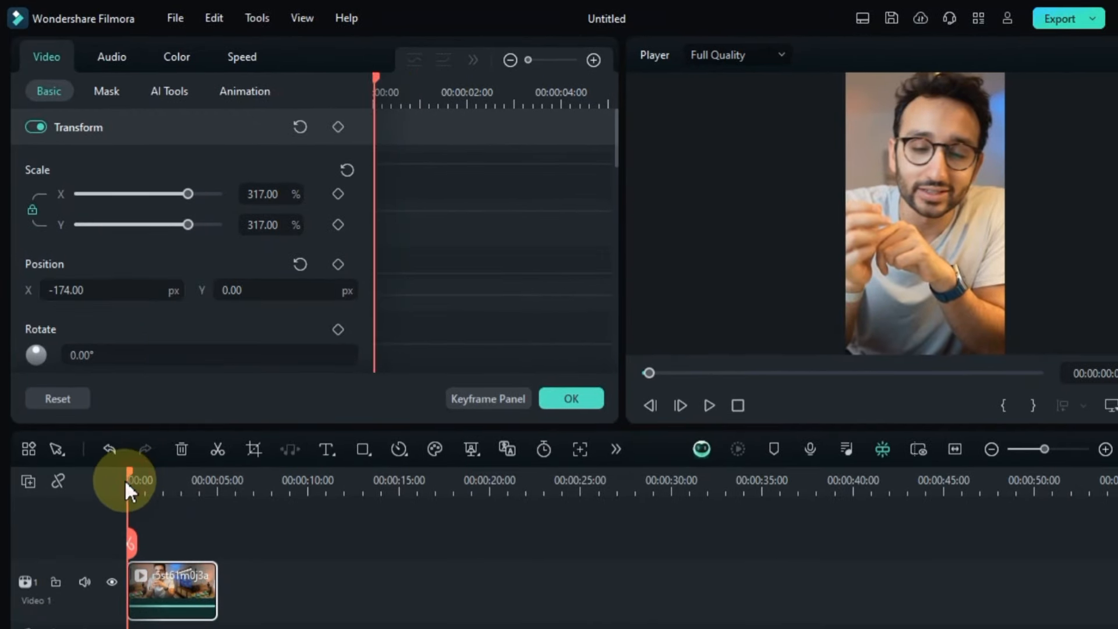
pyautogui.click(709, 406)
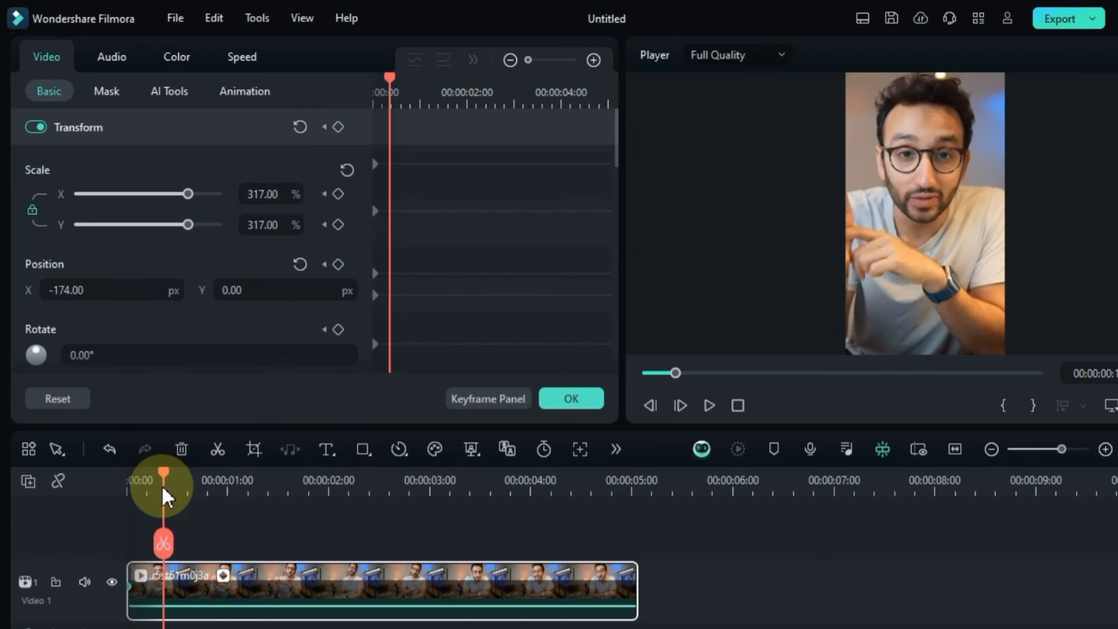
# Step: Add a starting transform keyframe on the speaker clip and preview playback from the start
pyautogui.click(336, 126)
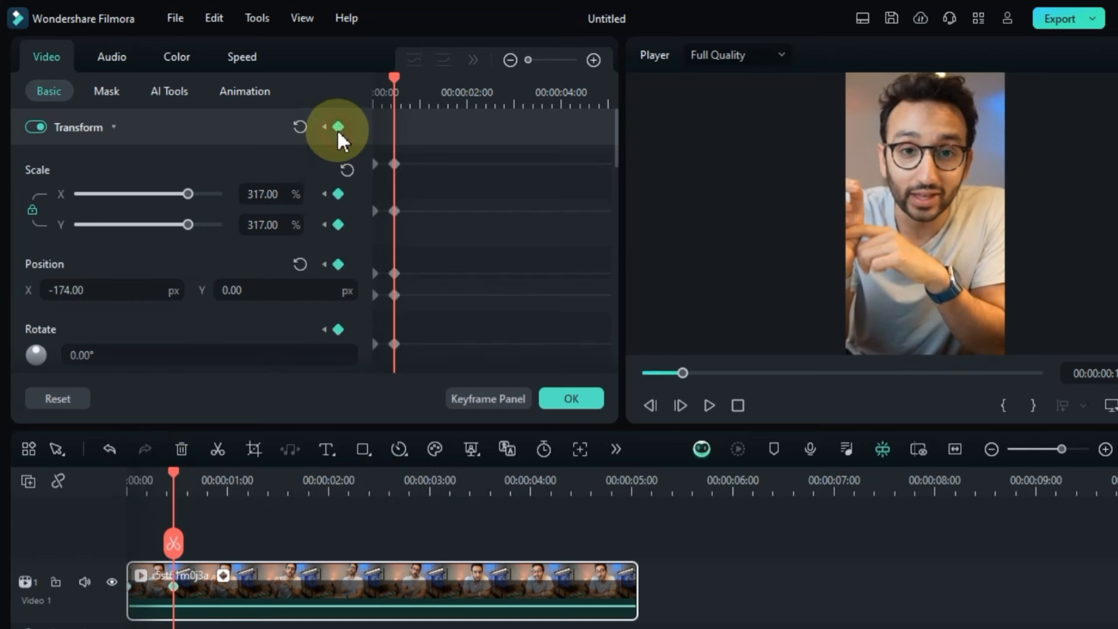
pyautogui.write('-141.00')
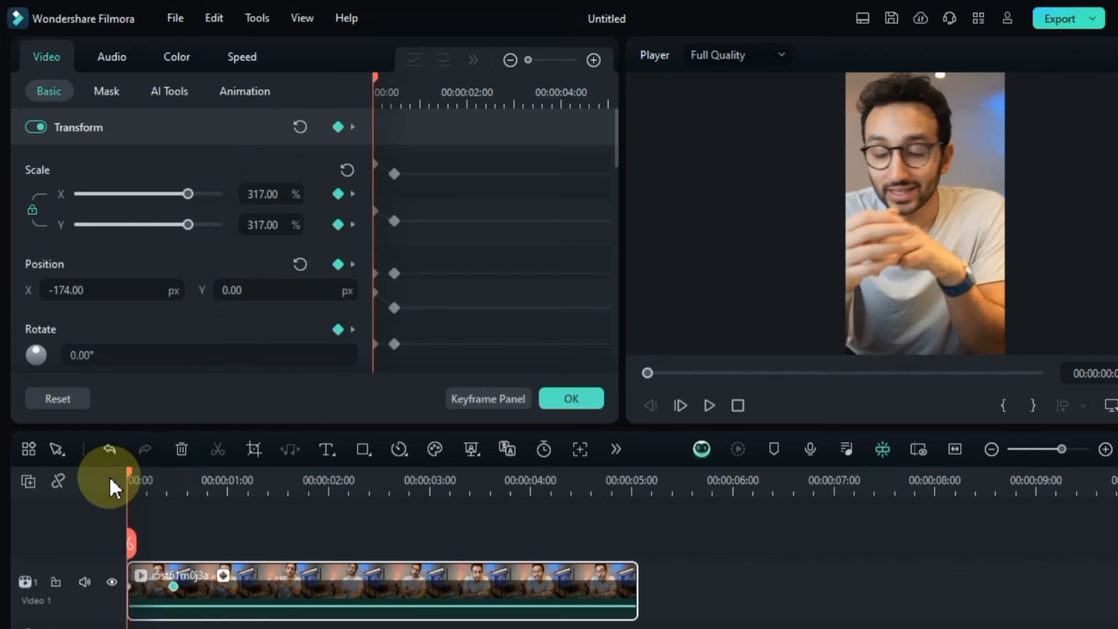
pyautogui.click(709, 405)
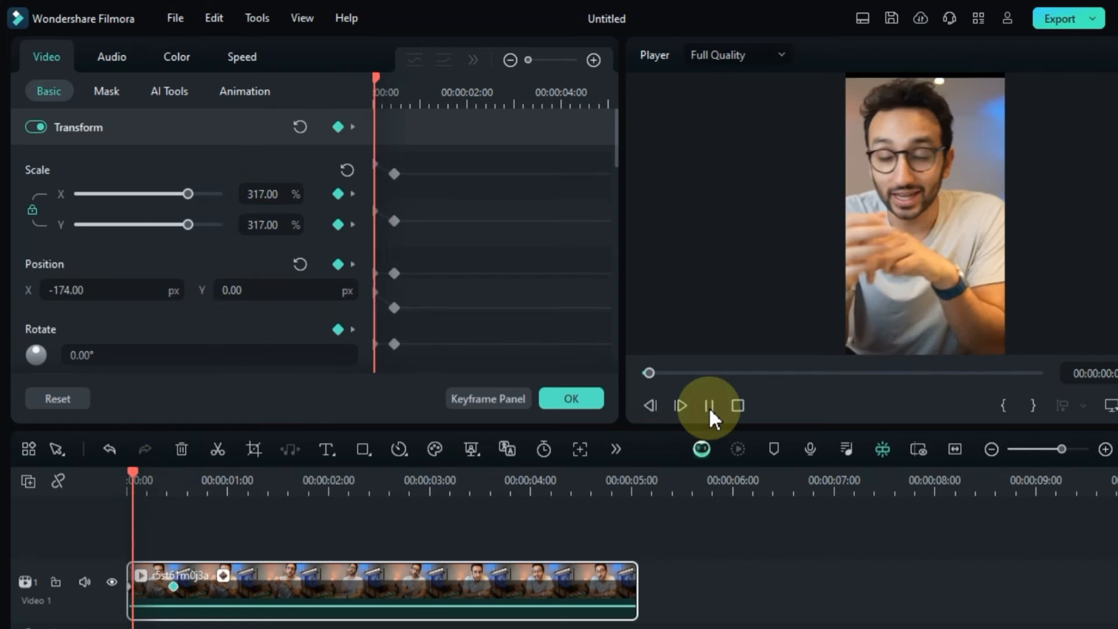
pyautogui.click(710, 406)
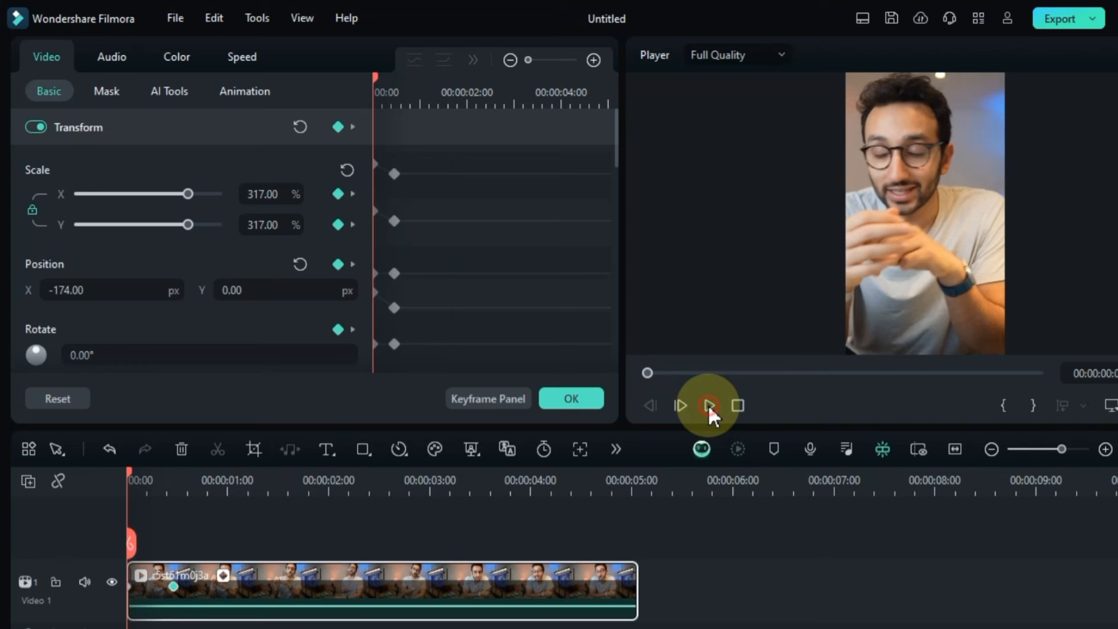
pyautogui.click(710, 406)
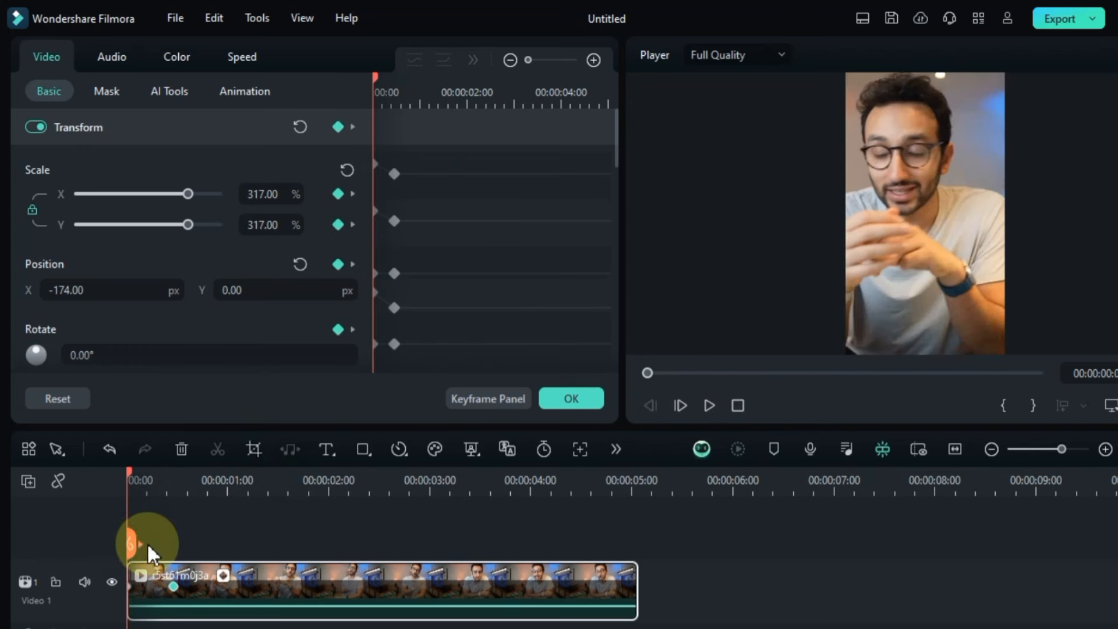
# Step: Select all keyframes, apply easing, and scrub to check the clip shrinks to 218%
pyautogui.press('ctrl+a')
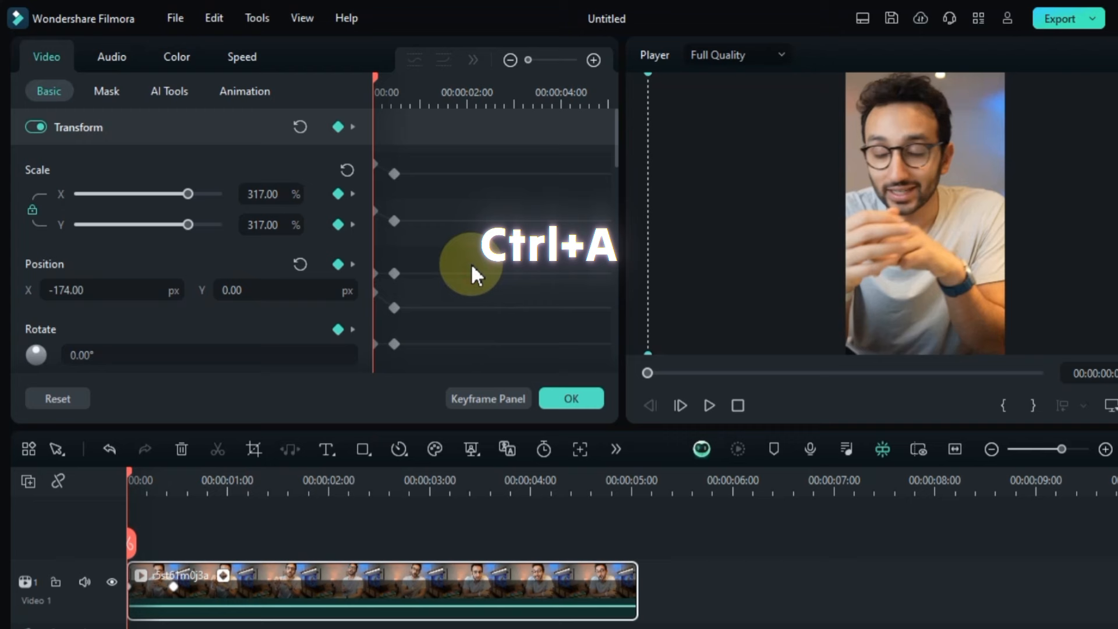
pyautogui.click(413, 60)
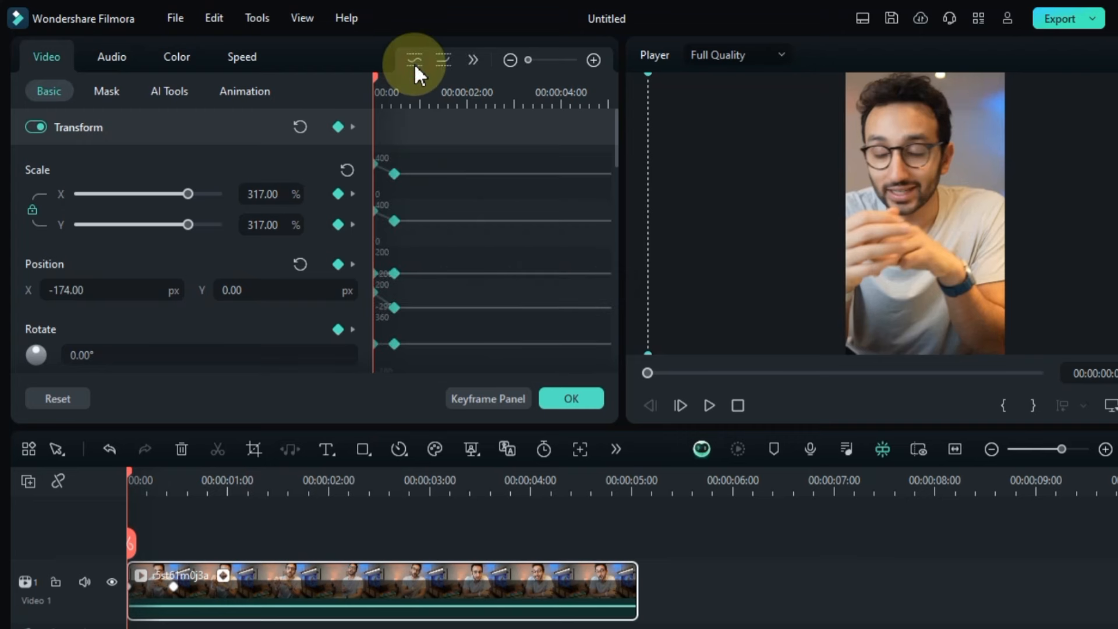
pyautogui.click(710, 405)
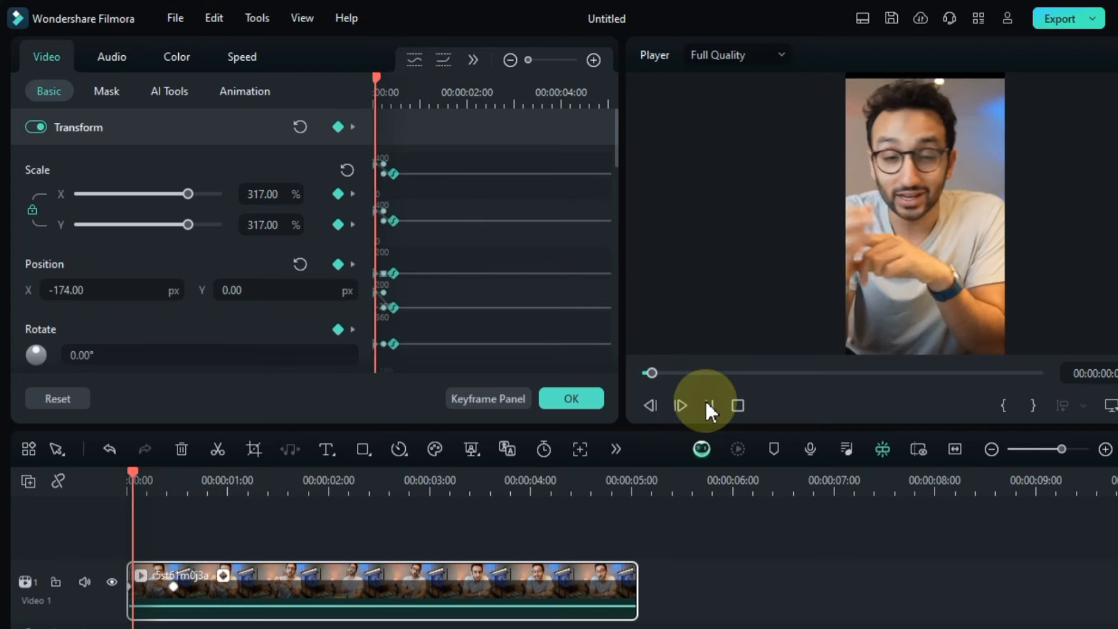
pyautogui.click(284, 474)
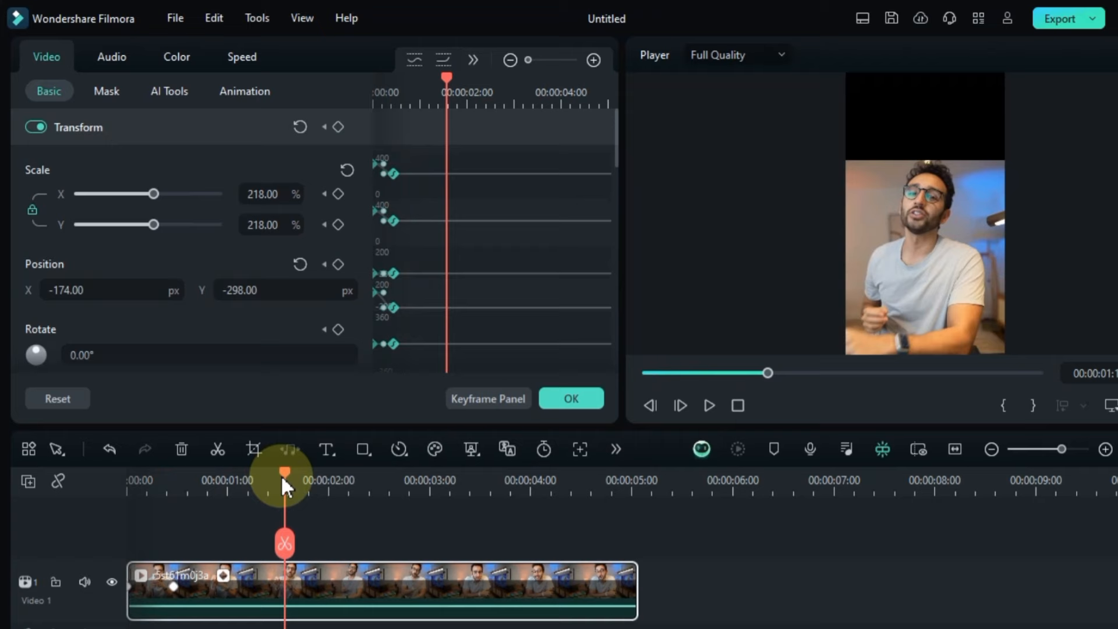
pyautogui.click(709, 406)
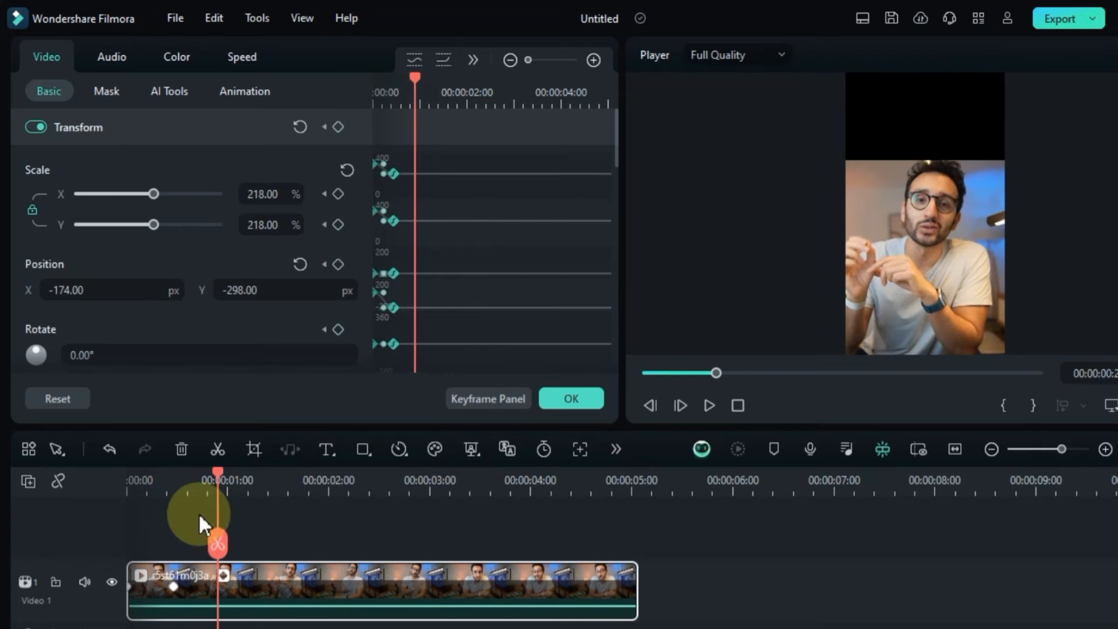
# Step: Place the ds67 torn-paper image on Video 2 at 370% scale, Y -191, with a transform keyframe
pyautogui.moveTo(218, 473); pyautogui.dragTo(128, 473)
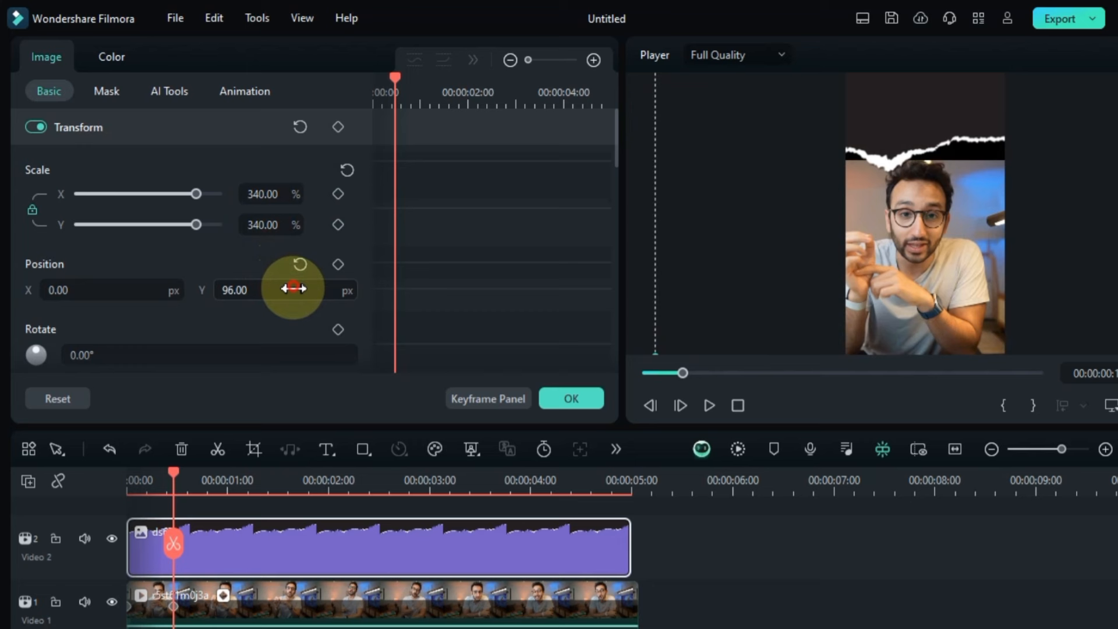
pyautogui.moveTo(292, 289); pyautogui.dragTo(322, 289)
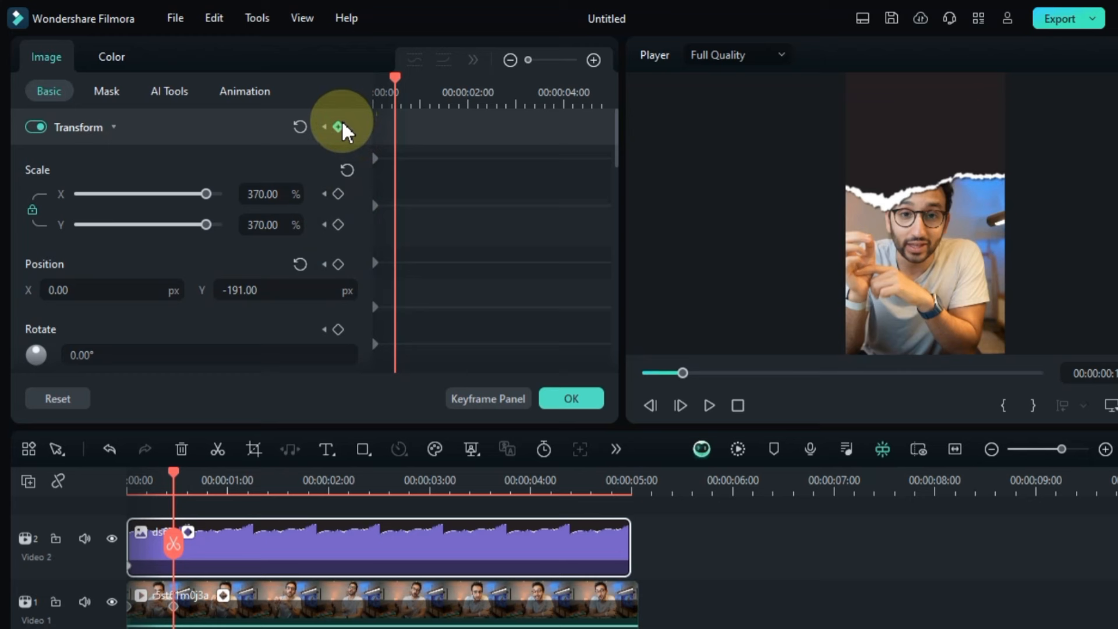
pyautogui.click(338, 126)
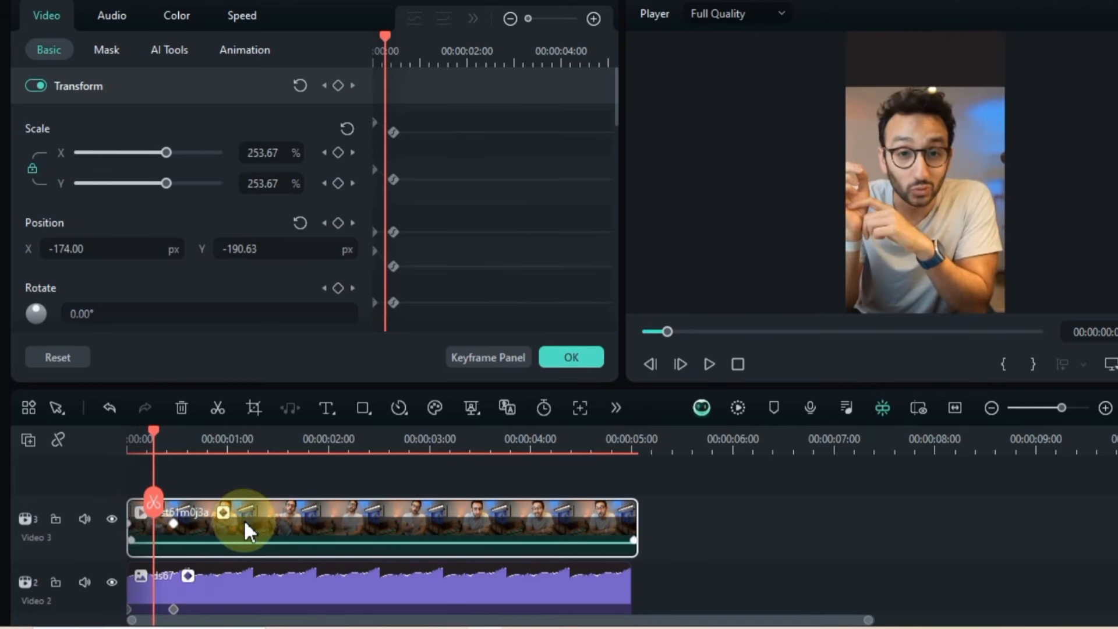
# Step: Apply AI Portrait to the top-track speaker clip to cut him from the background
pyautogui.click(471, 408)
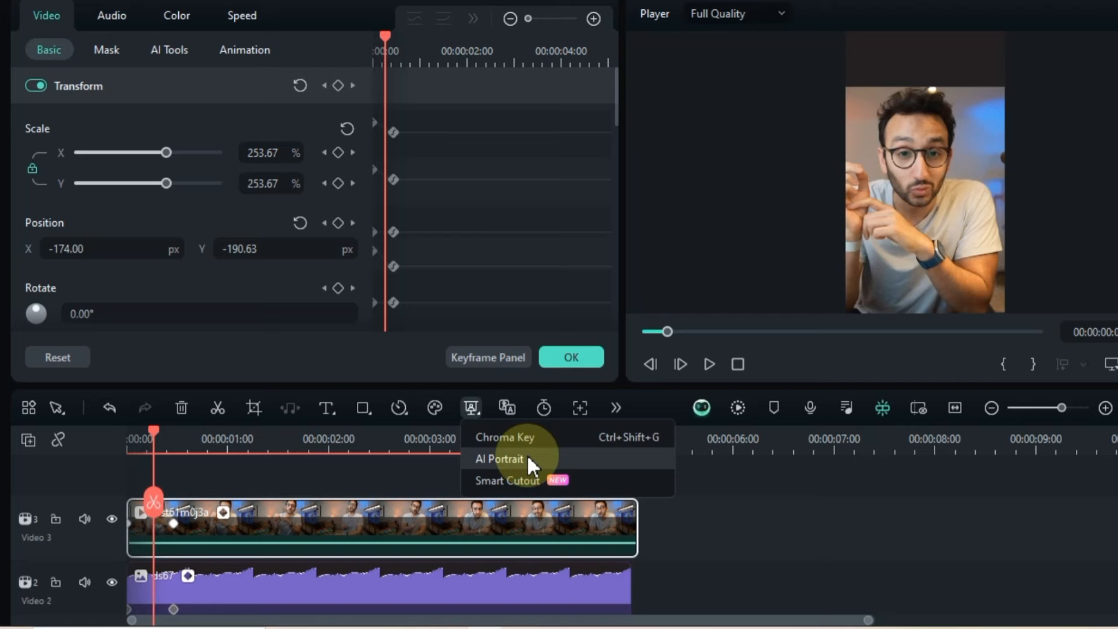
pyautogui.click(500, 459)
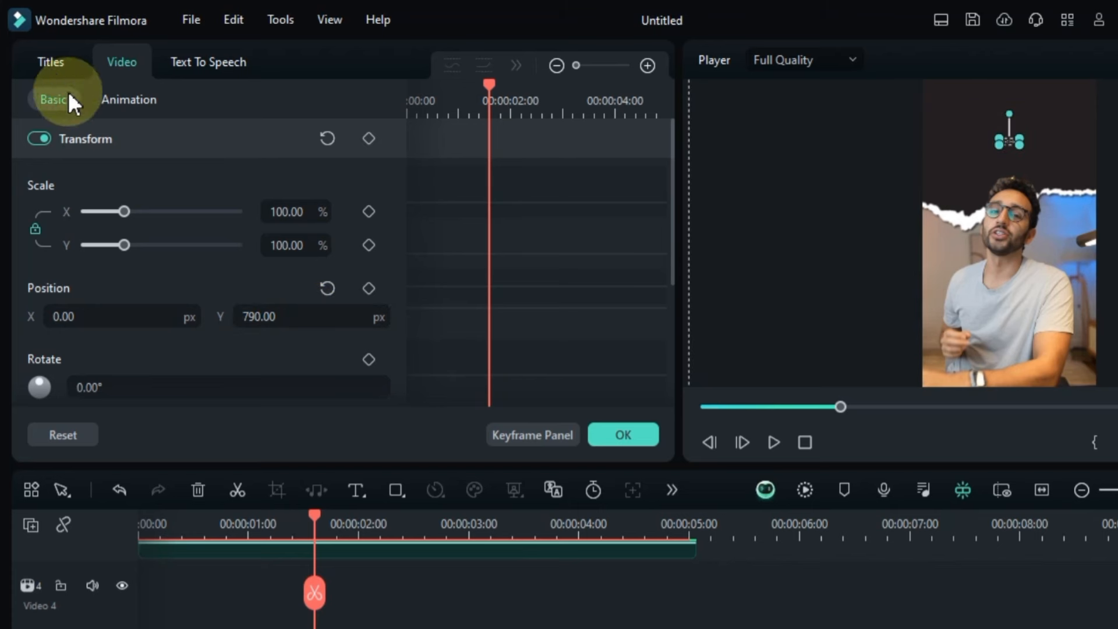
# Step: Show the new title's basic transform settings to position it at Y 790
pyautogui.click(50, 62)
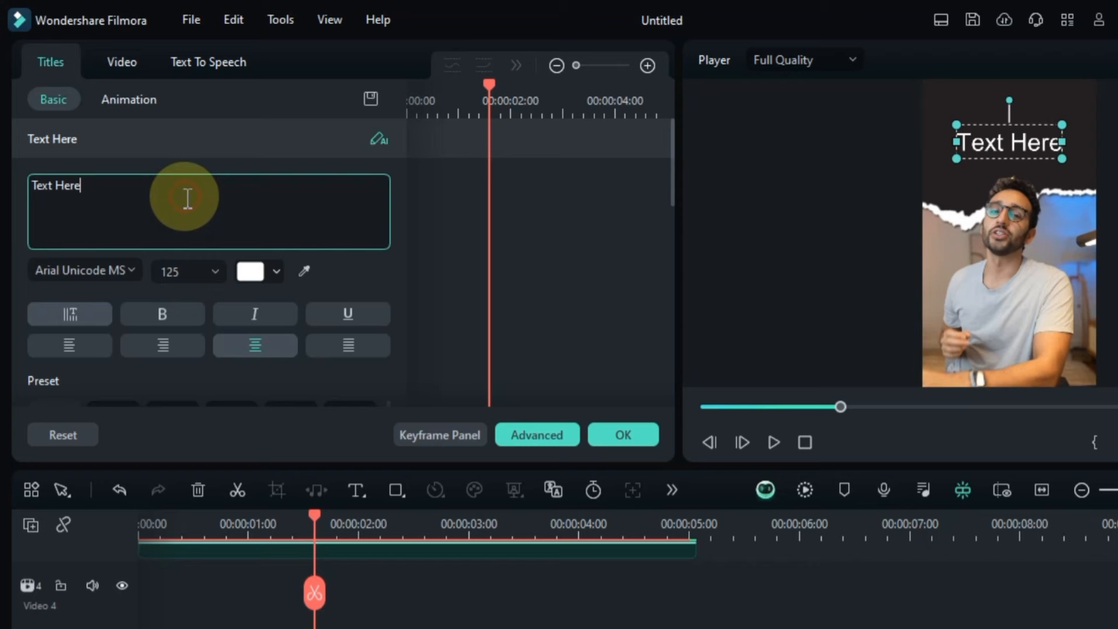
# Step: Write THINGS I WISH I KNEW IN MY 20'S at size 72 and nudge it higher in the frame
pyautogui.write('THINGS I WISH I')
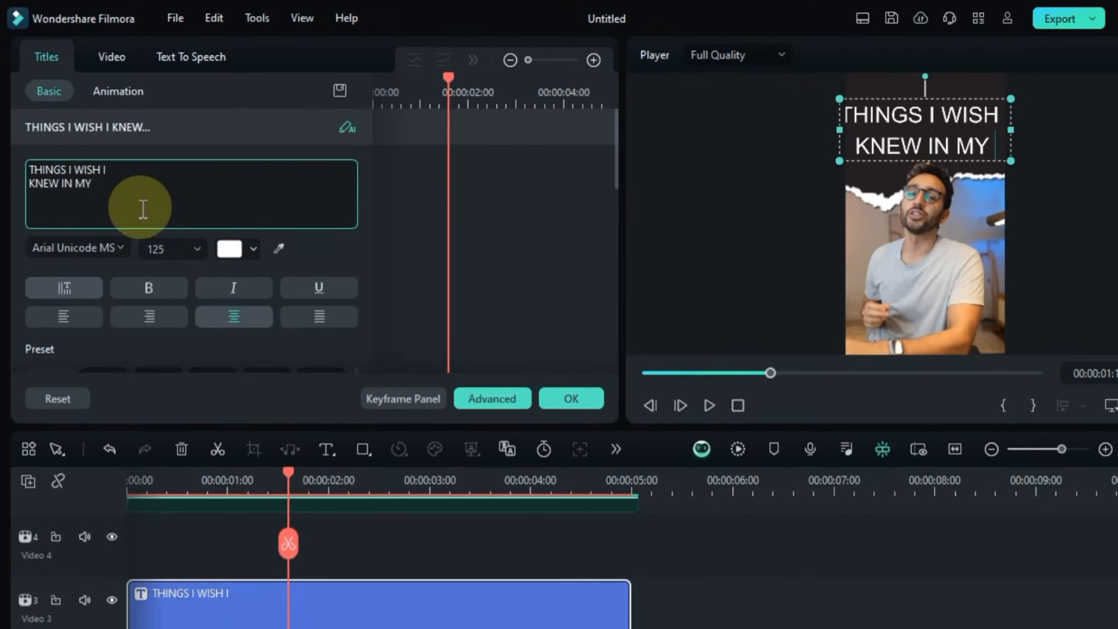
pyautogui.write("20'S")
pyautogui.click(173, 248)
pyautogui.write('72')
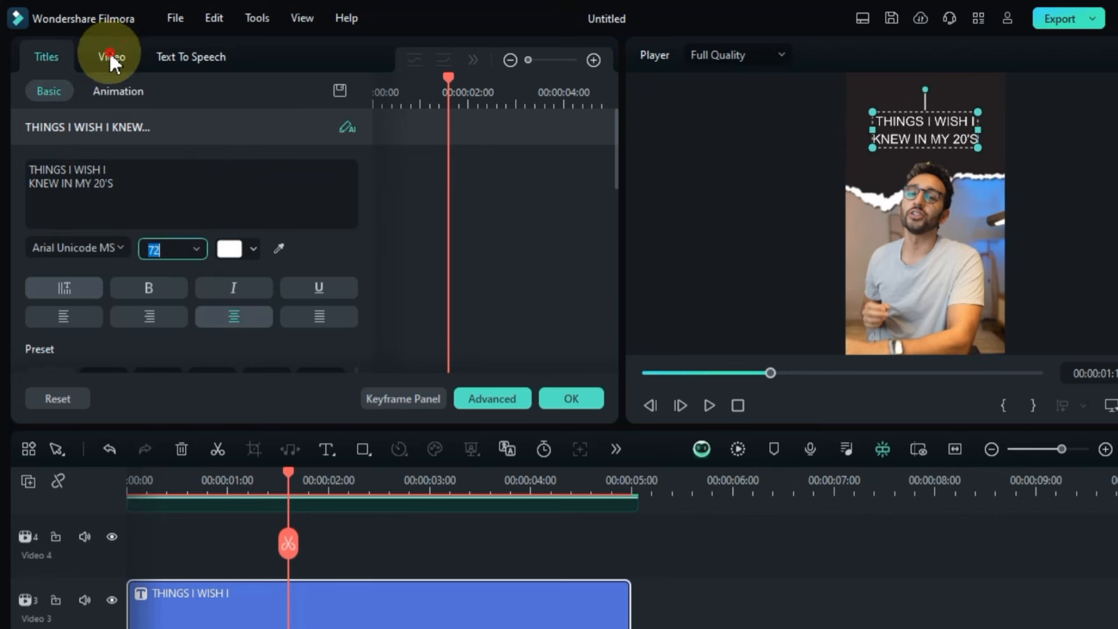
pyautogui.click(112, 56)
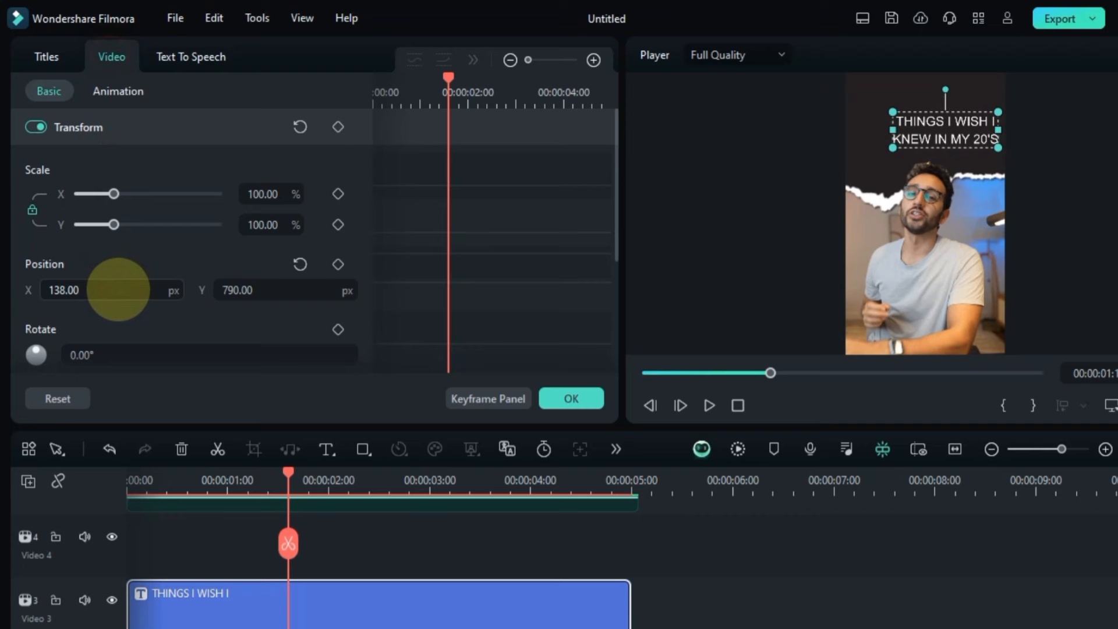
pyautogui.moveTo(243, 290); pyautogui.dragTo(279, 290)
pyautogui.write('Traveling')
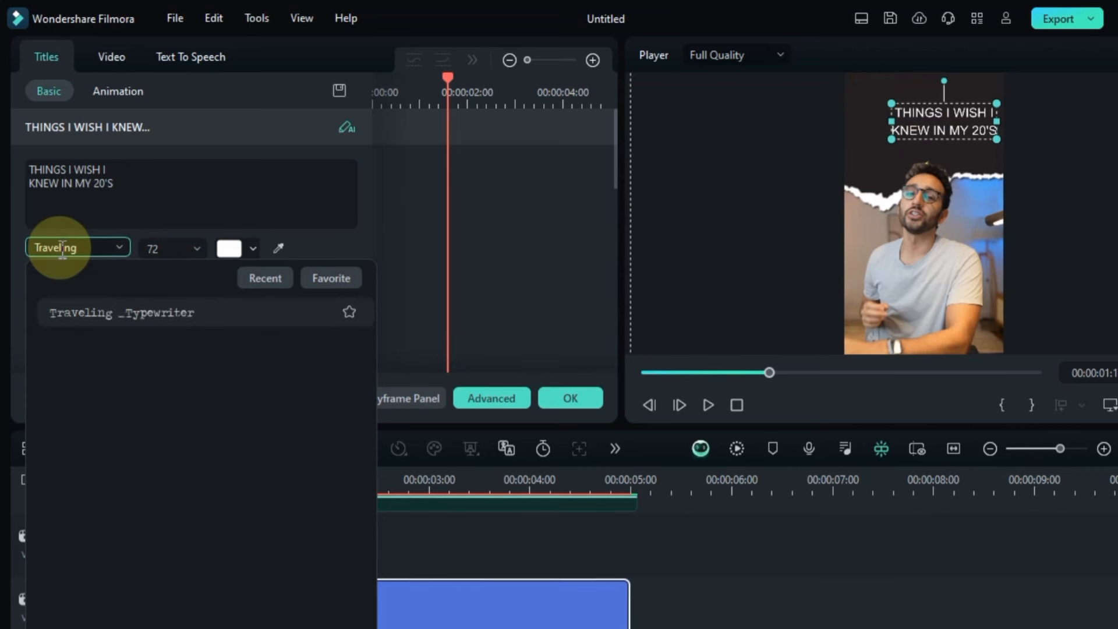
# Step: Style the title in centered yellow Traveling_Typewriter font and duplicate it onto track 4
pyautogui.click(122, 312)
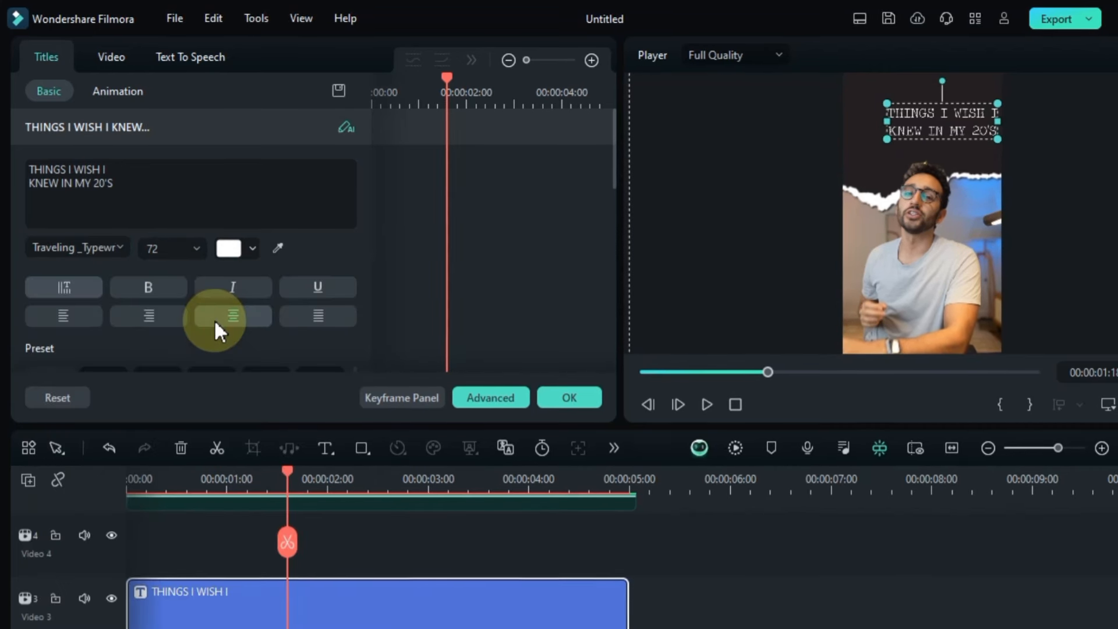
pyautogui.click(232, 316)
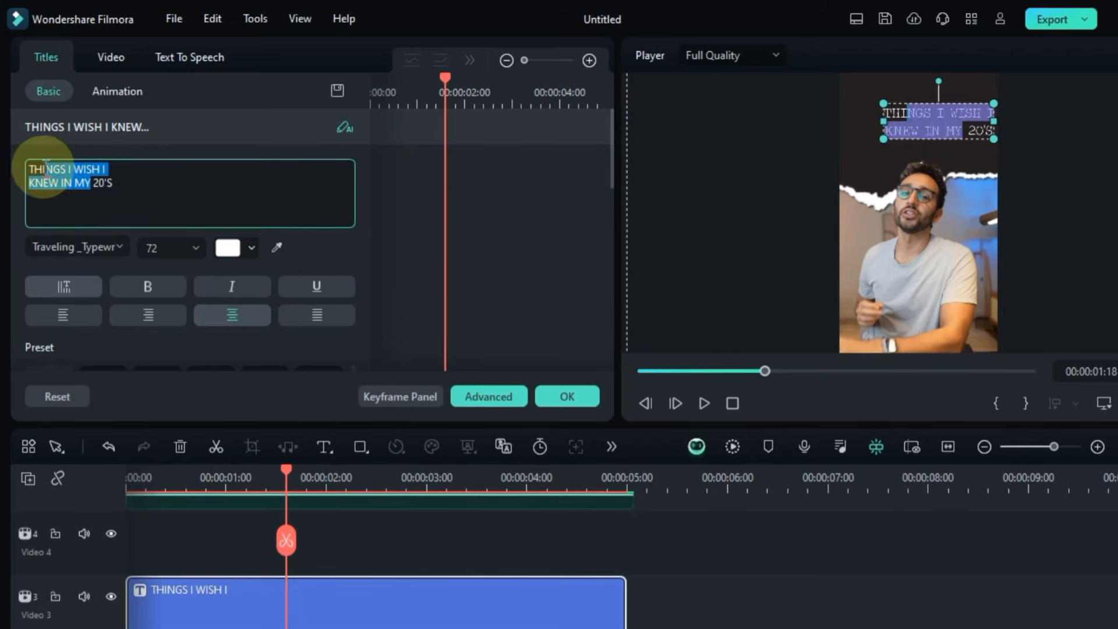
pyautogui.click(231, 247)
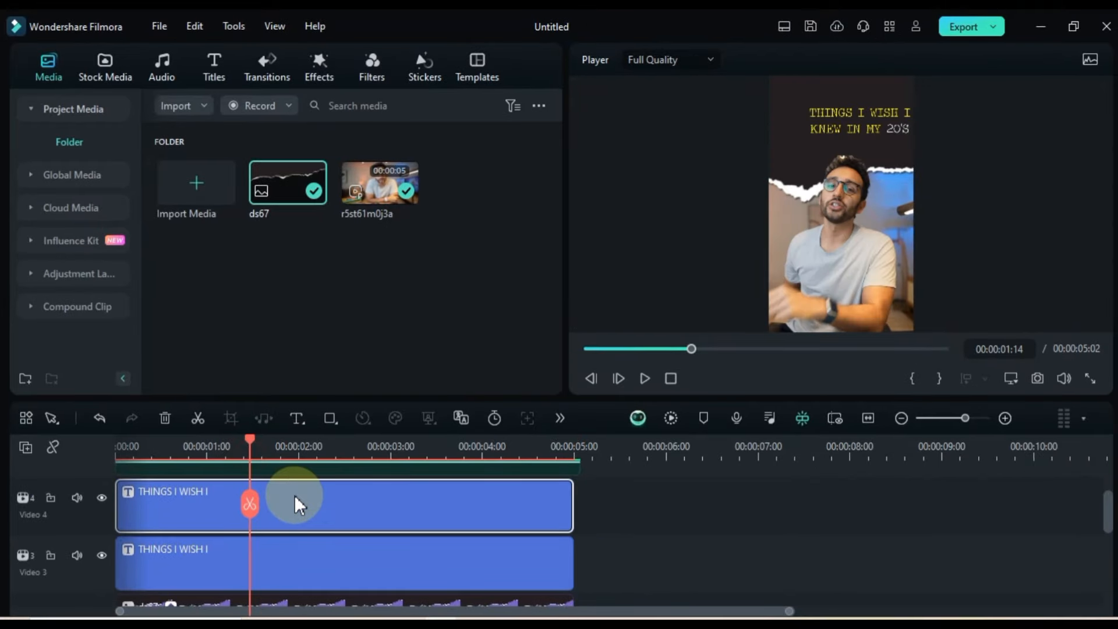
# Step: Change the duplicate title to a 4 at 279% scale, moved left of the main title
pyautogui.doubleClick(343, 504)
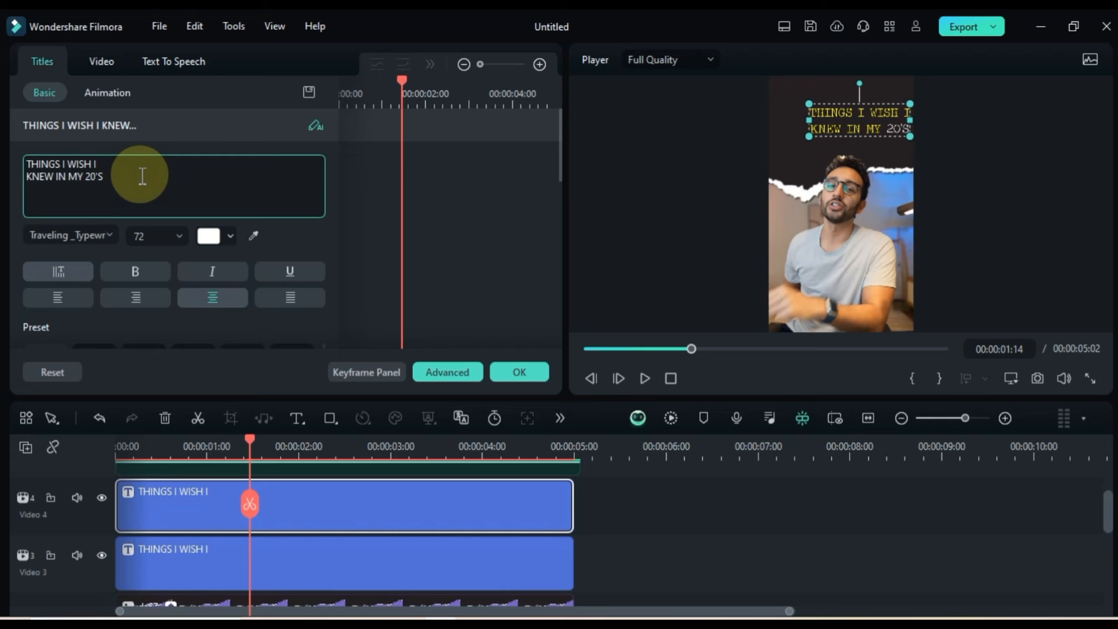
pyautogui.write('4')
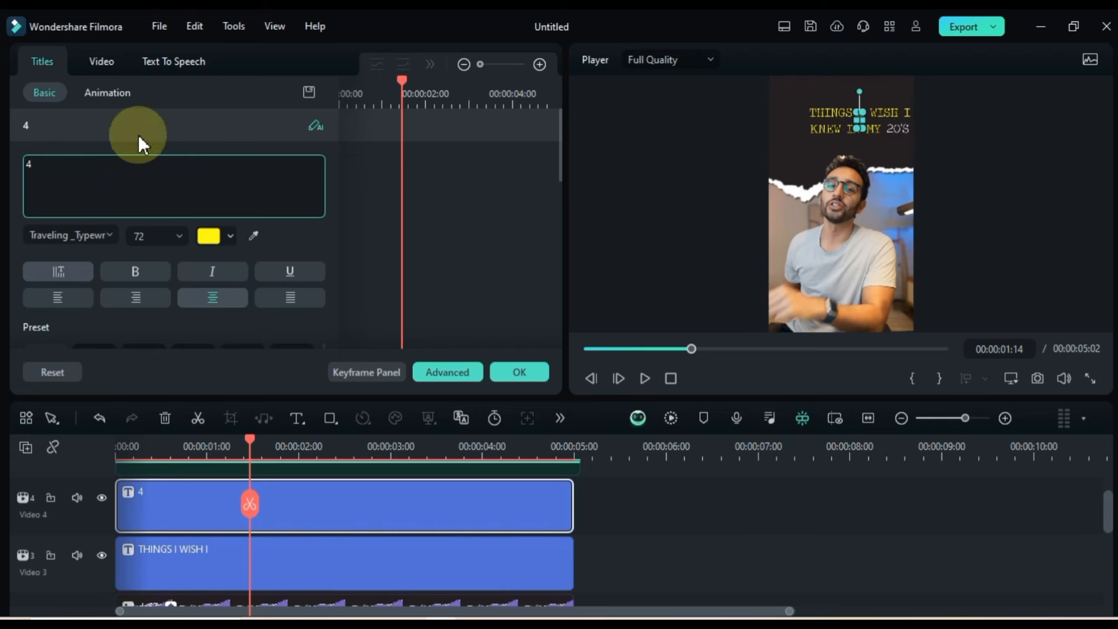
pyautogui.click(101, 61)
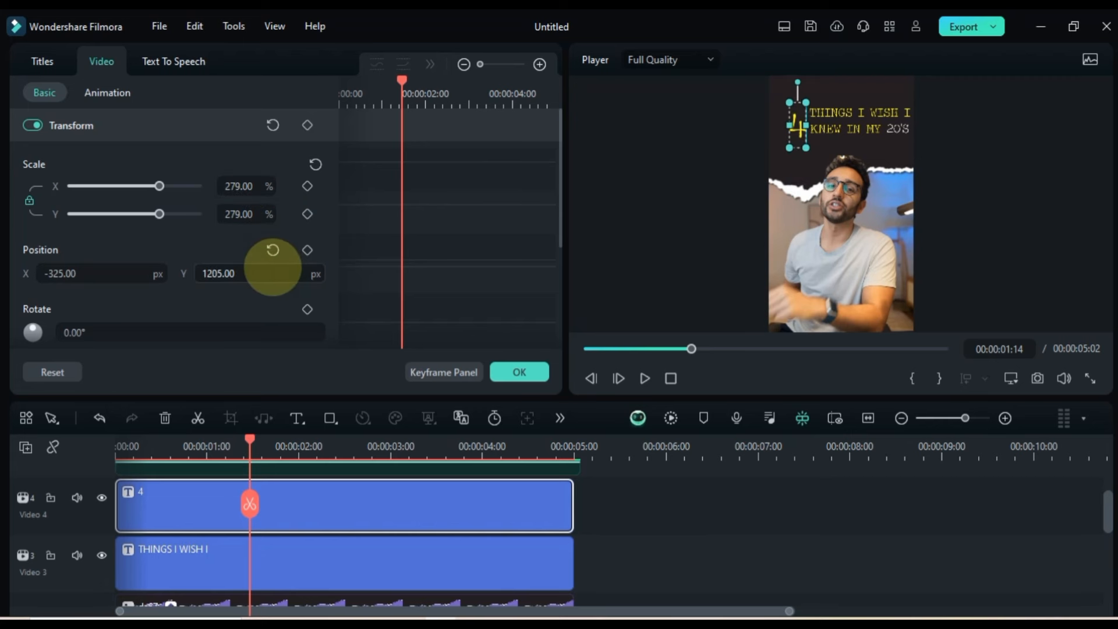
pyautogui.click(41, 62)
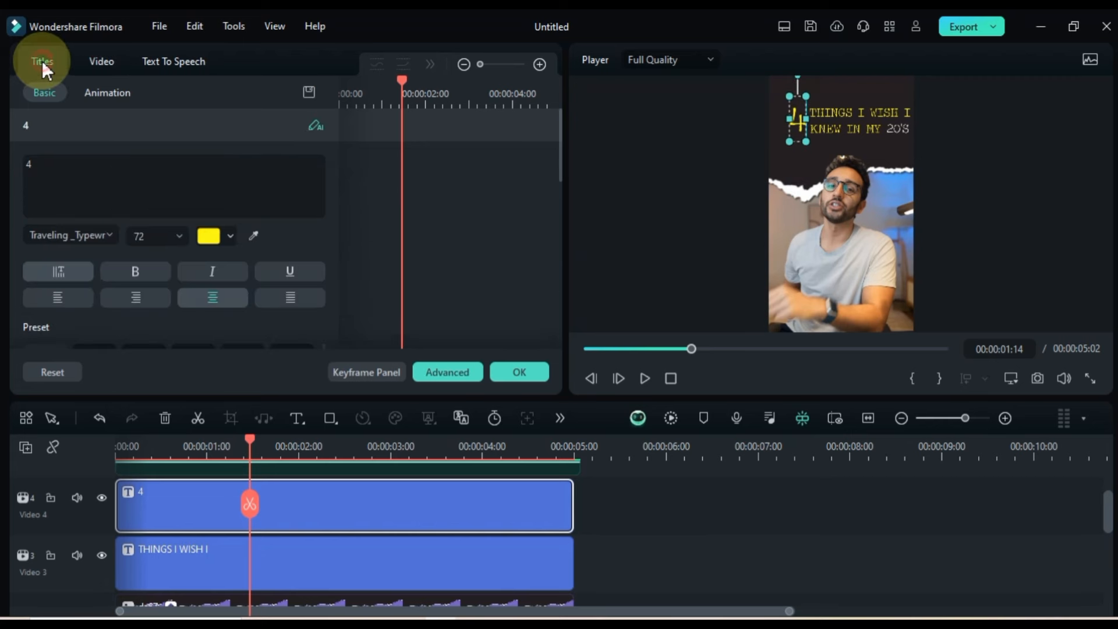
# Step: Give the 4 the Elephant font in a light-blue colour
pyautogui.write('Elep')
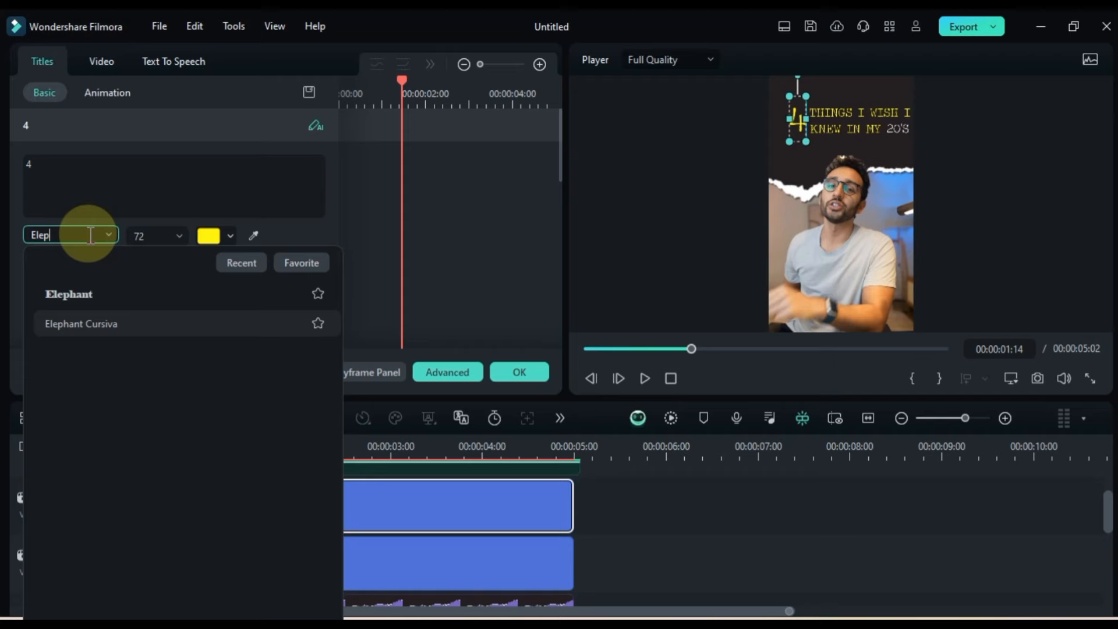
pyautogui.click(69, 293)
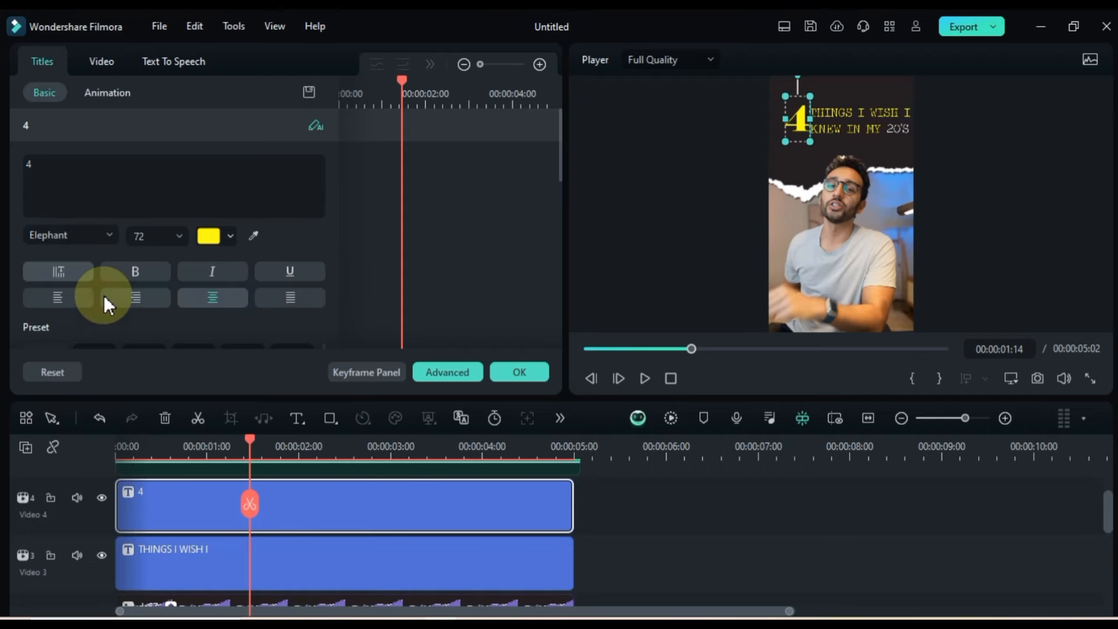
pyautogui.click(215, 237)
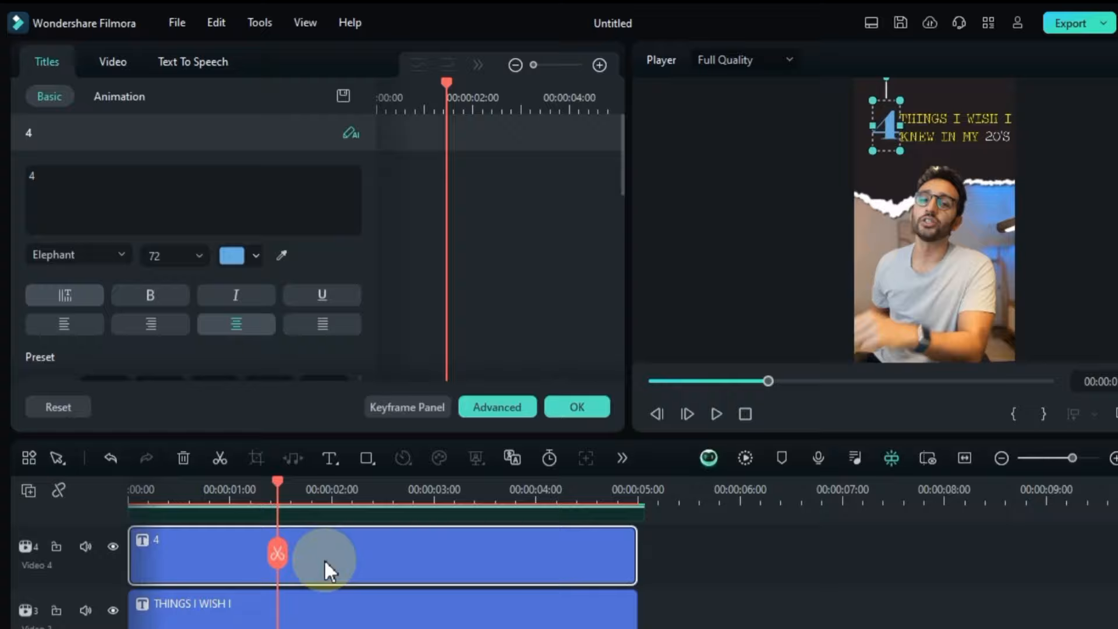
pyautogui.click(119, 96)
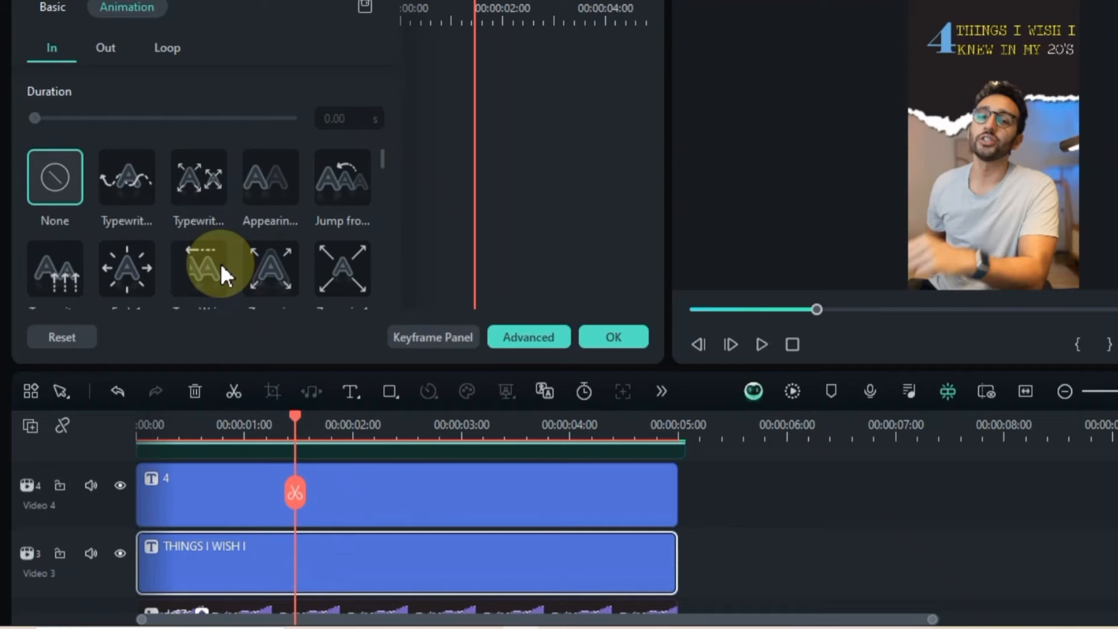
# Step: Apply the Typewriter In animation preset to the main title and confirm it
pyautogui.click(198, 178)
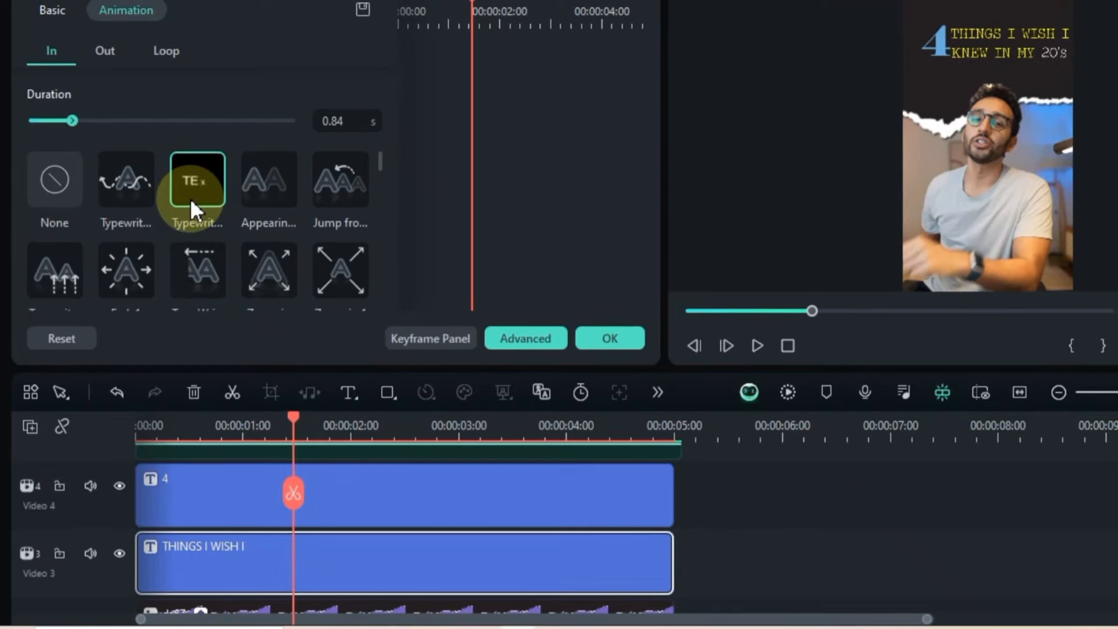
pyautogui.click(104, 50)
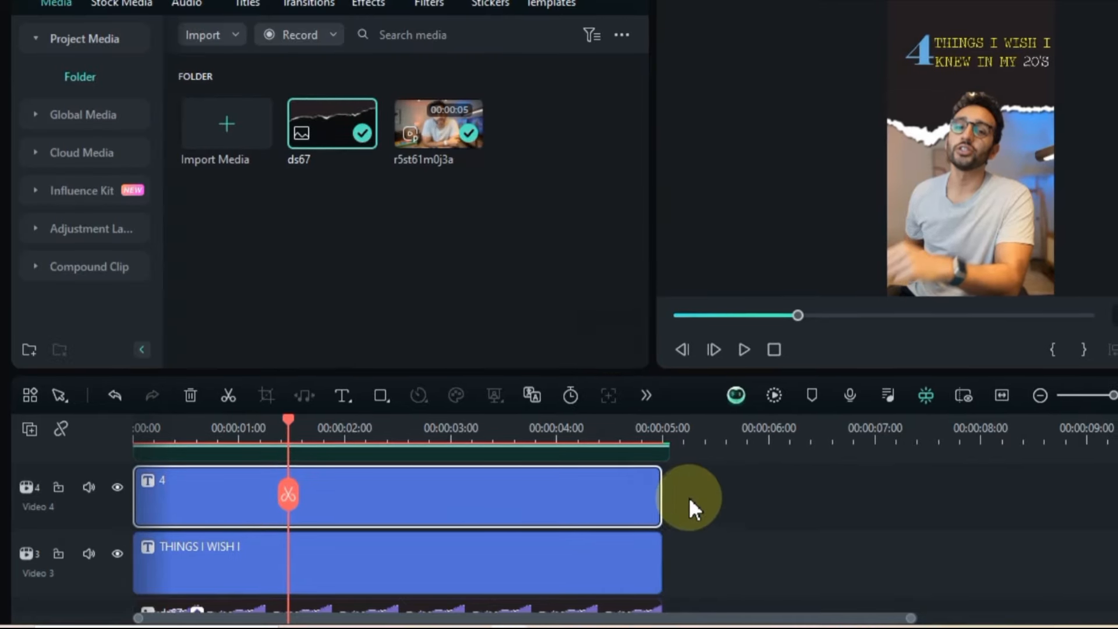
# Step: Create a compound clip from the selected titles, keeping the default name Compound Clip 1
pyautogui.rightClick(688, 497)
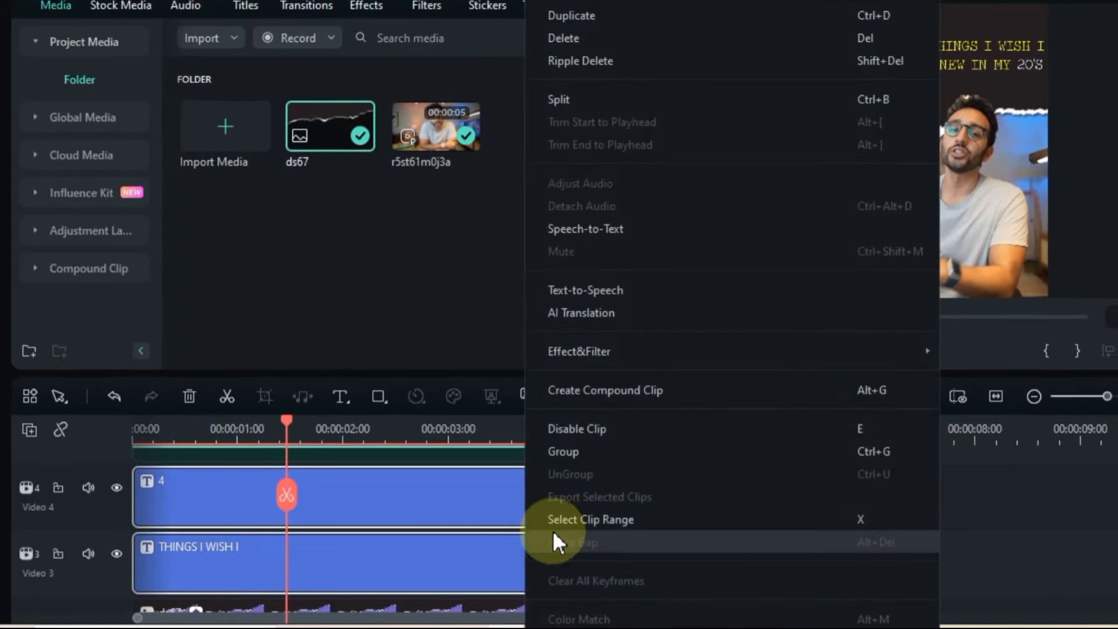
pyautogui.click(604, 391)
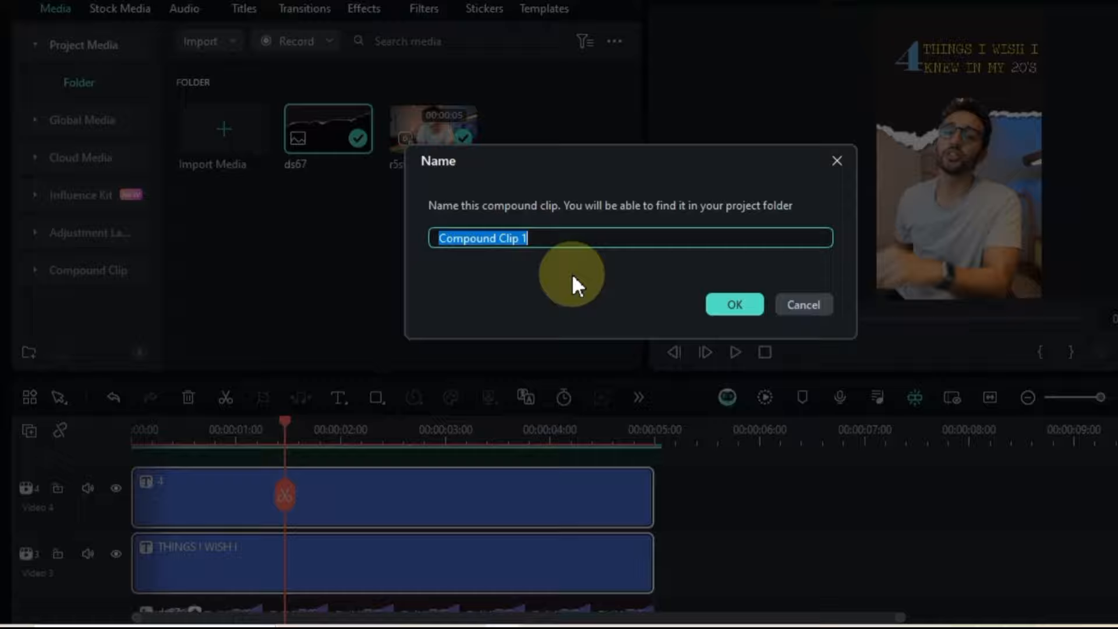
pyautogui.click(734, 304)
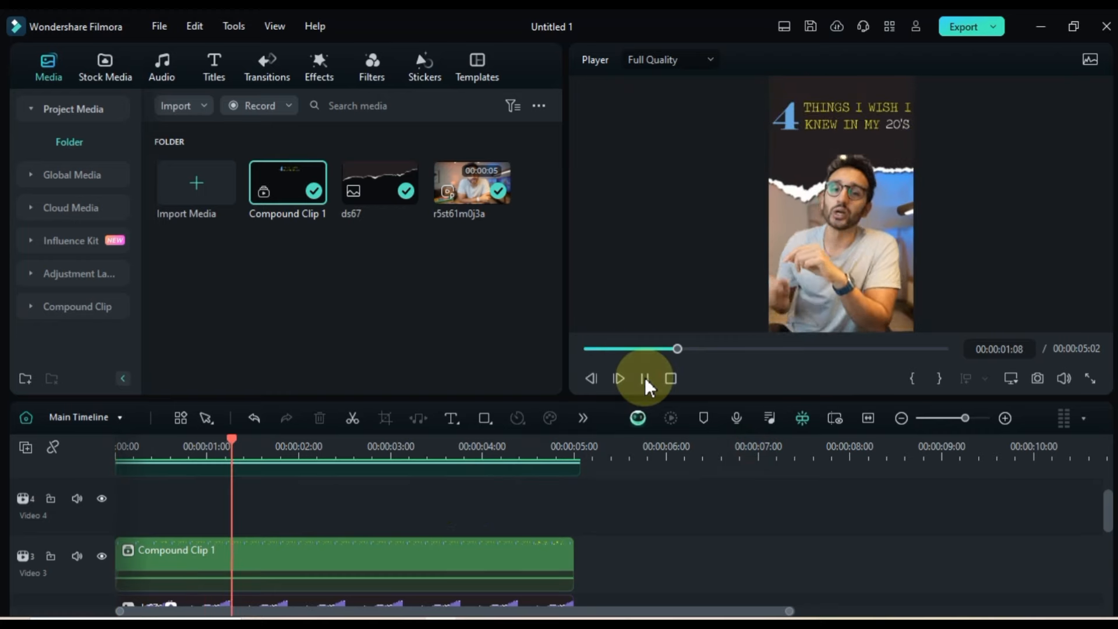
# Step: Pause playback, view the Compound Clip 1 timeline and move the playhead to about 2 seconds
pyautogui.click(85, 417)
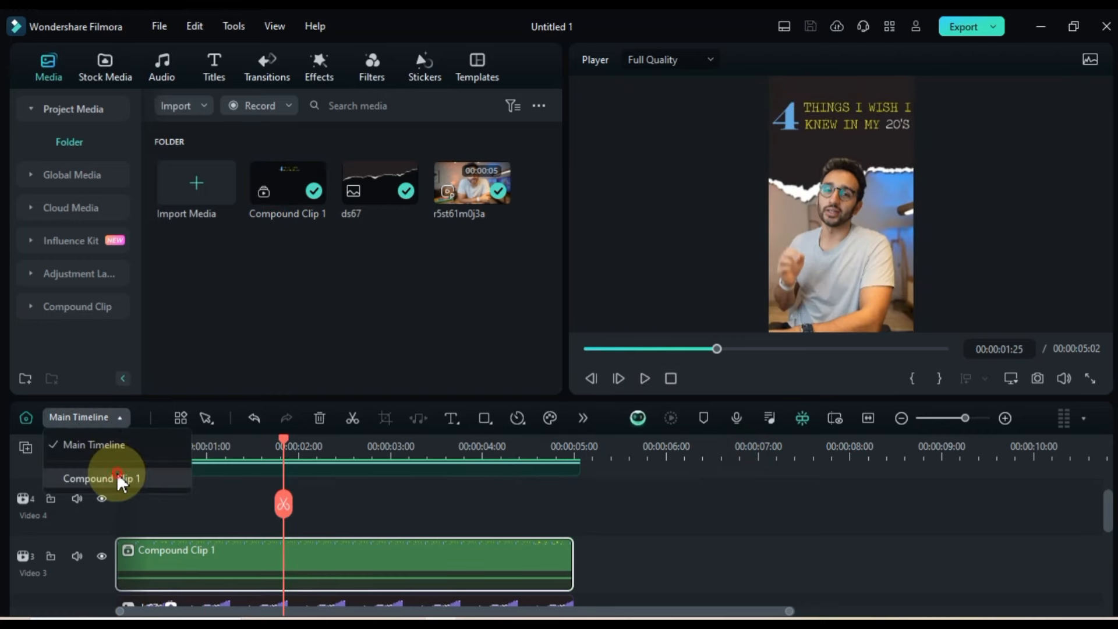
pyautogui.click(103, 478)
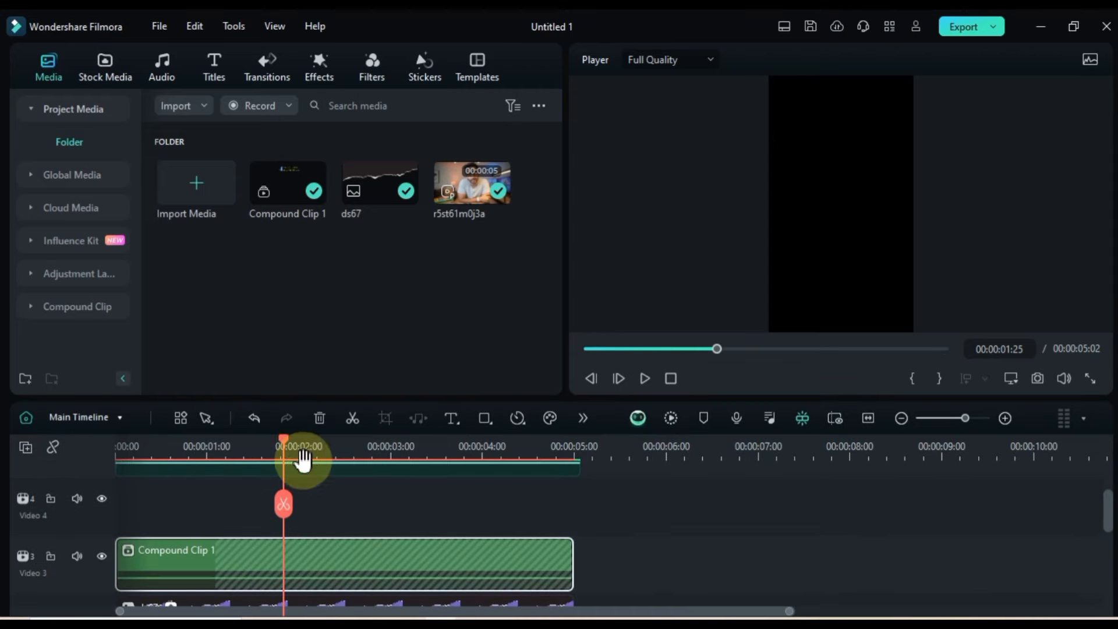
pyautogui.click(643, 379)
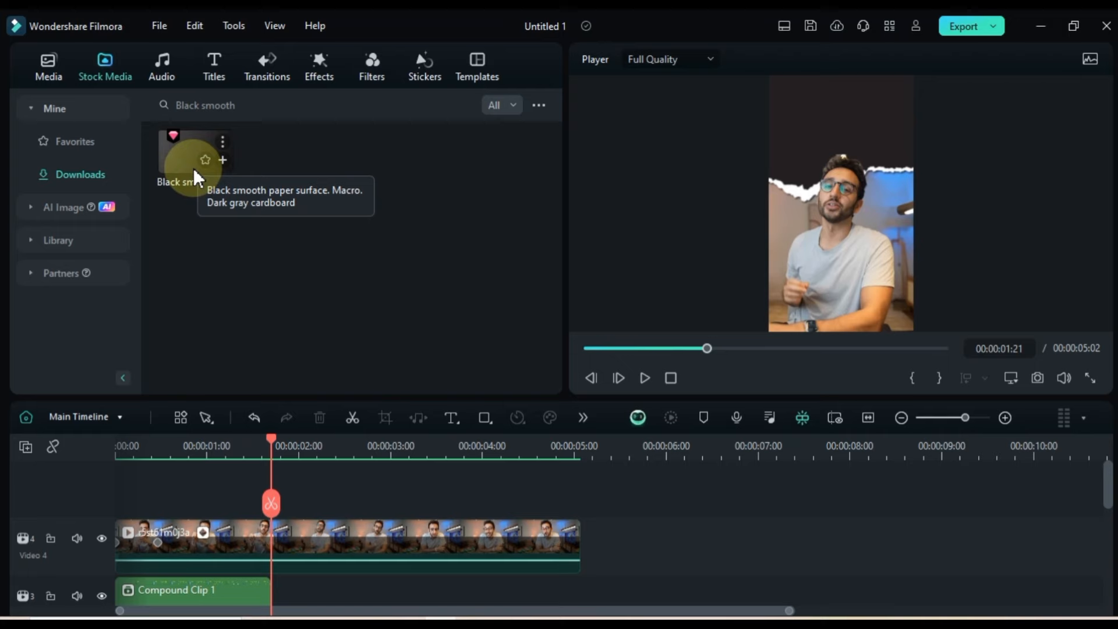
# Step: Put the Black smooth paper clip on track 5 above the speaker and scale it to about 208%
pyautogui.moveTo(195, 150); pyautogui.dragTo(275, 491)
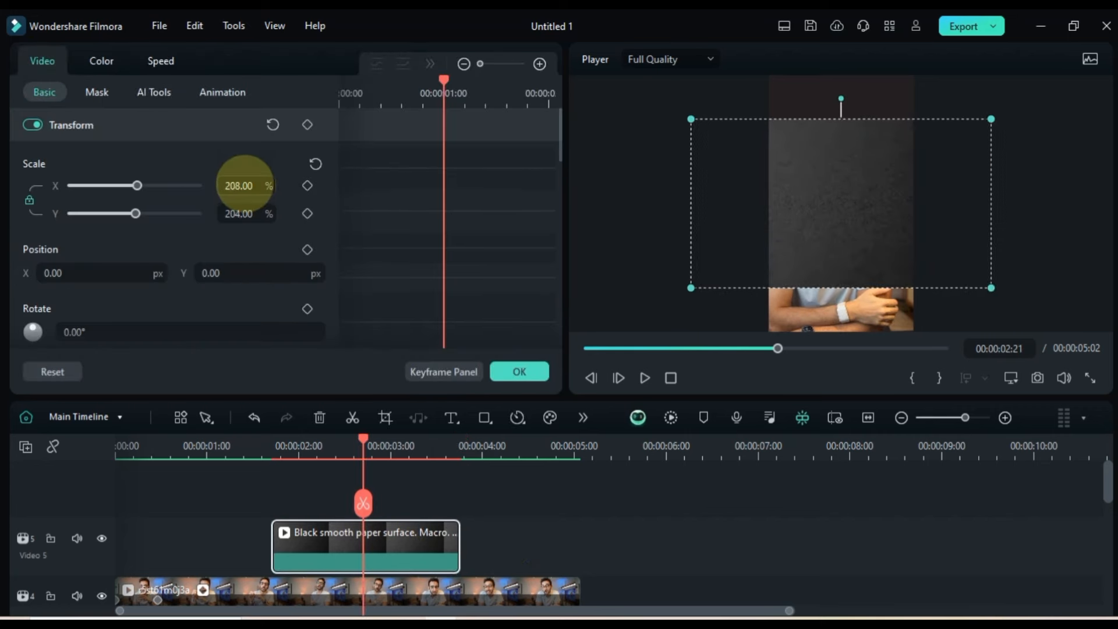
pyautogui.moveTo(136, 185); pyautogui.dragTo(170, 185)
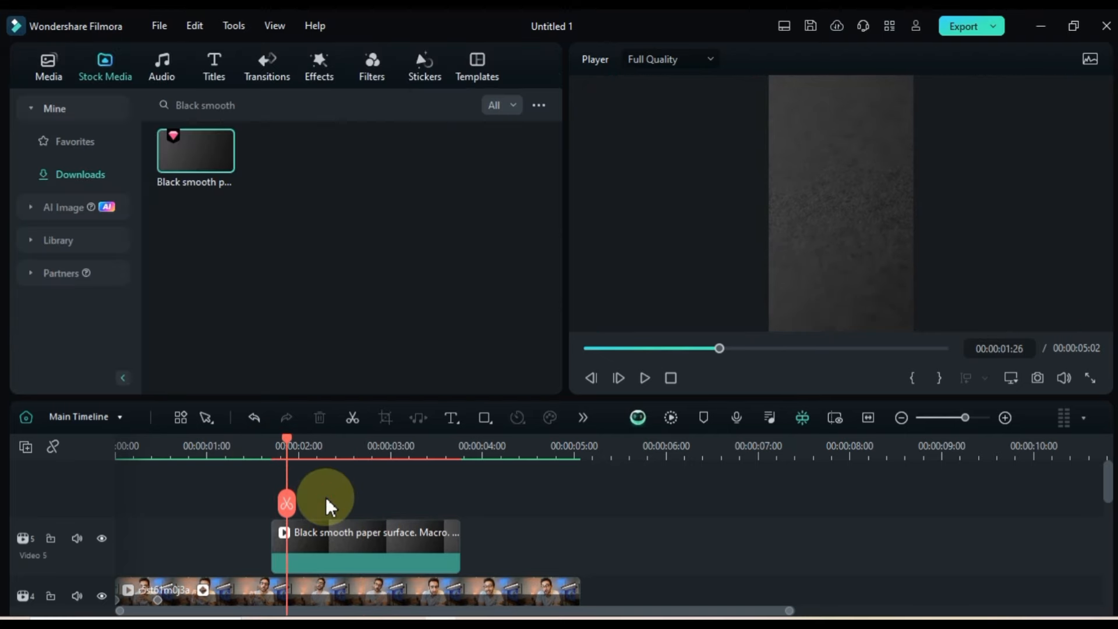
# Step: Browse the 'paper' transition results, then return to the project media library
pyautogui.click(266, 64)
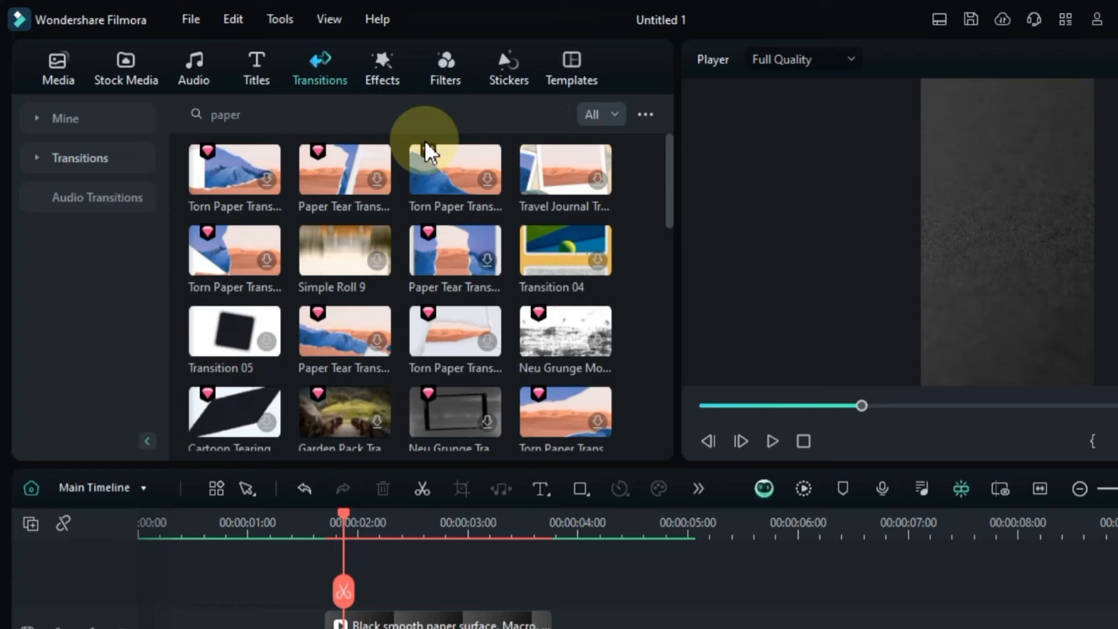
pyautogui.scroll(-3)
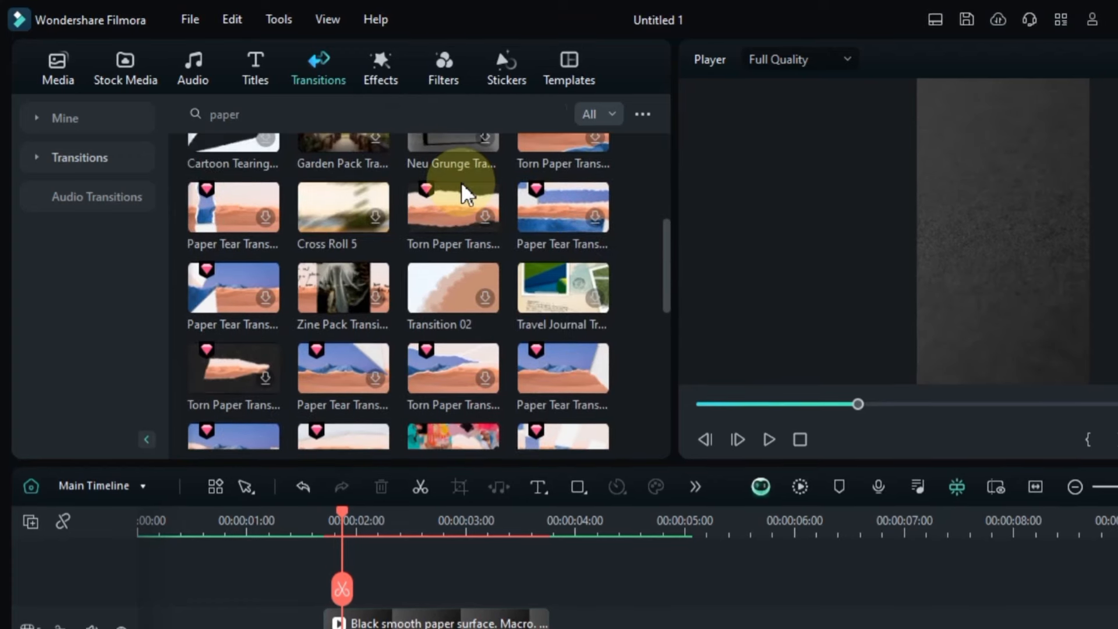
pyautogui.scroll(-3)
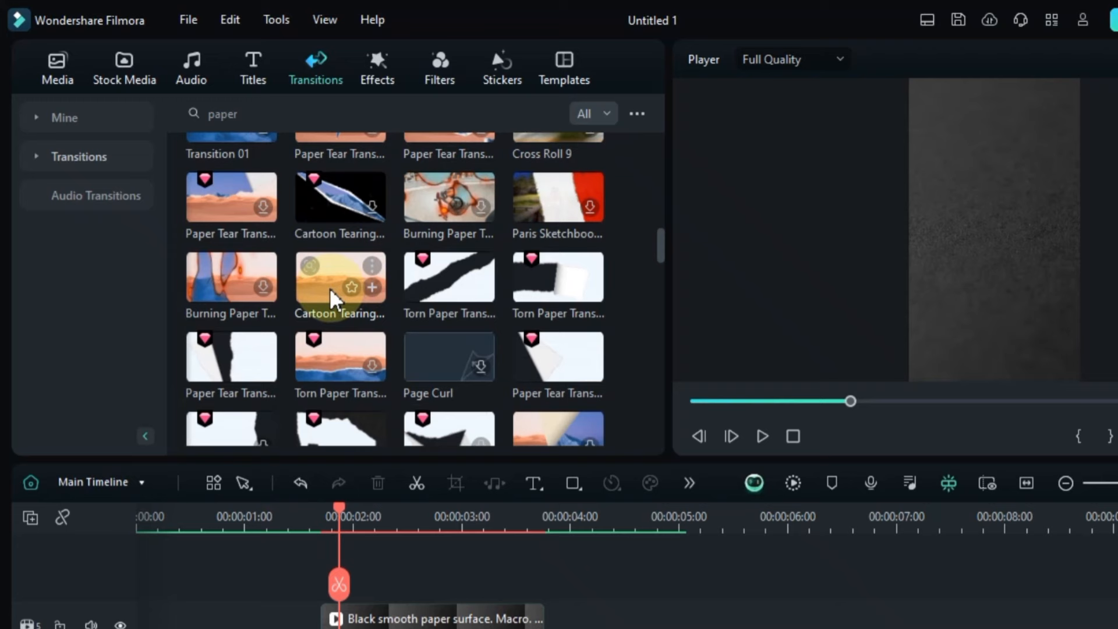
pyautogui.click(56, 67)
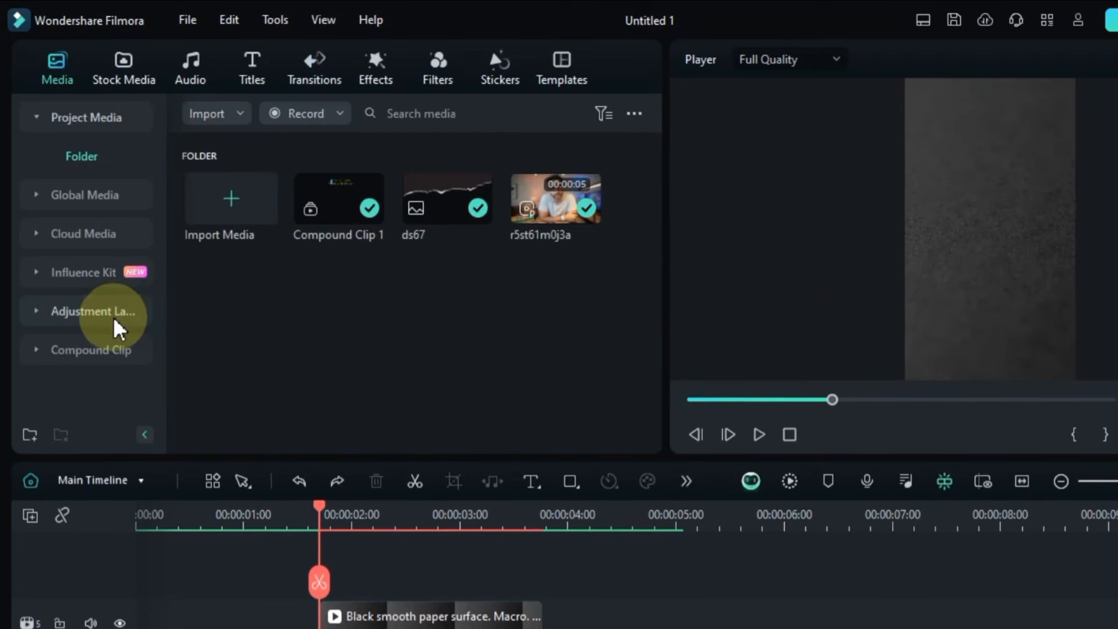
# Step: Add an adjustment layer on track 6 and apply the Cartoon Tearing transition to it
pyautogui.click(94, 311)
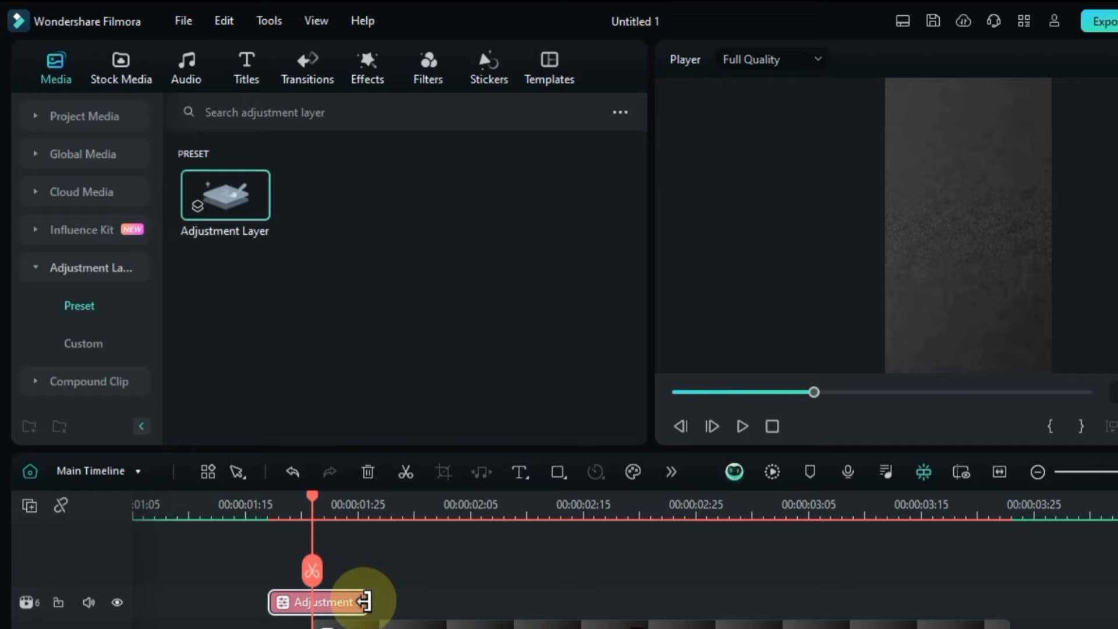
pyautogui.click(306, 67)
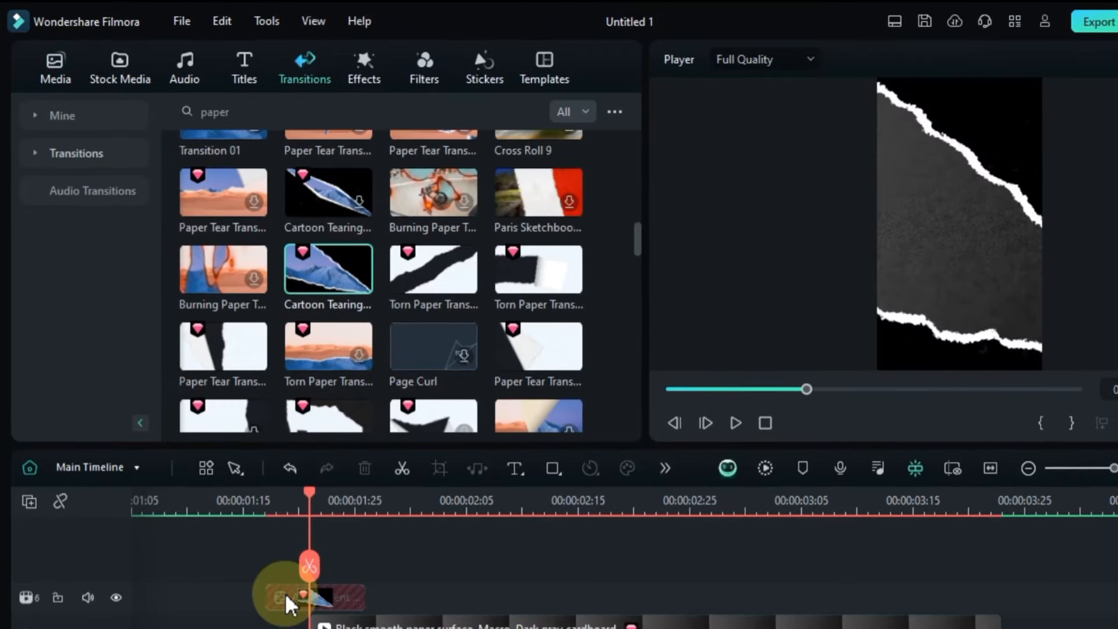
pyautogui.click(735, 422)
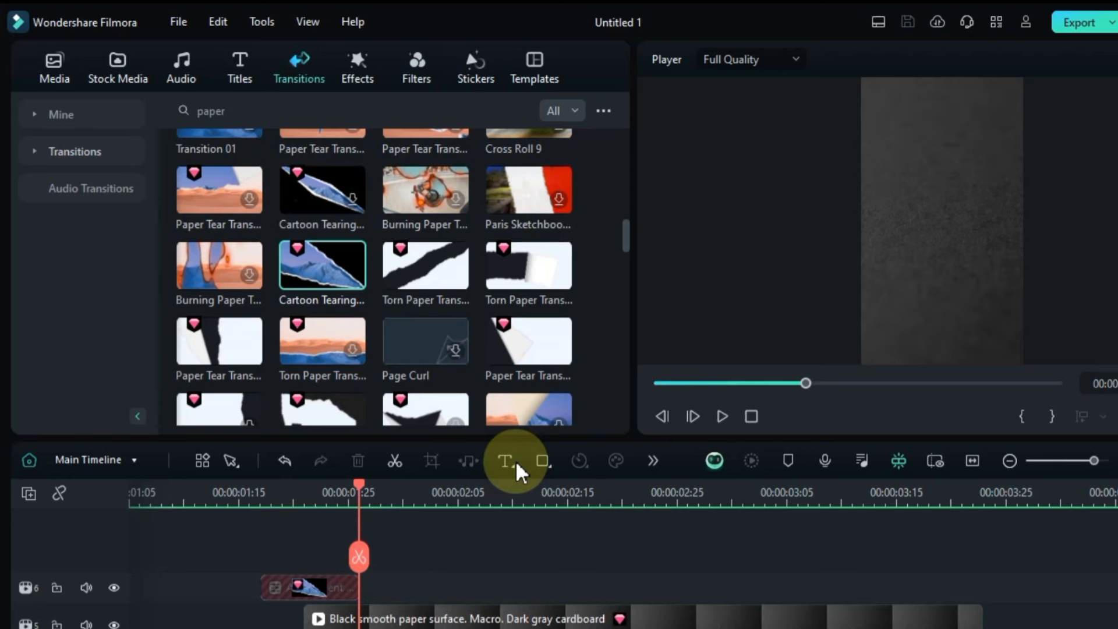
# Step: Add a title 'Everyone is friendly, but you have to go first' in the Traveling_Typewriter font
pyautogui.click(503, 461)
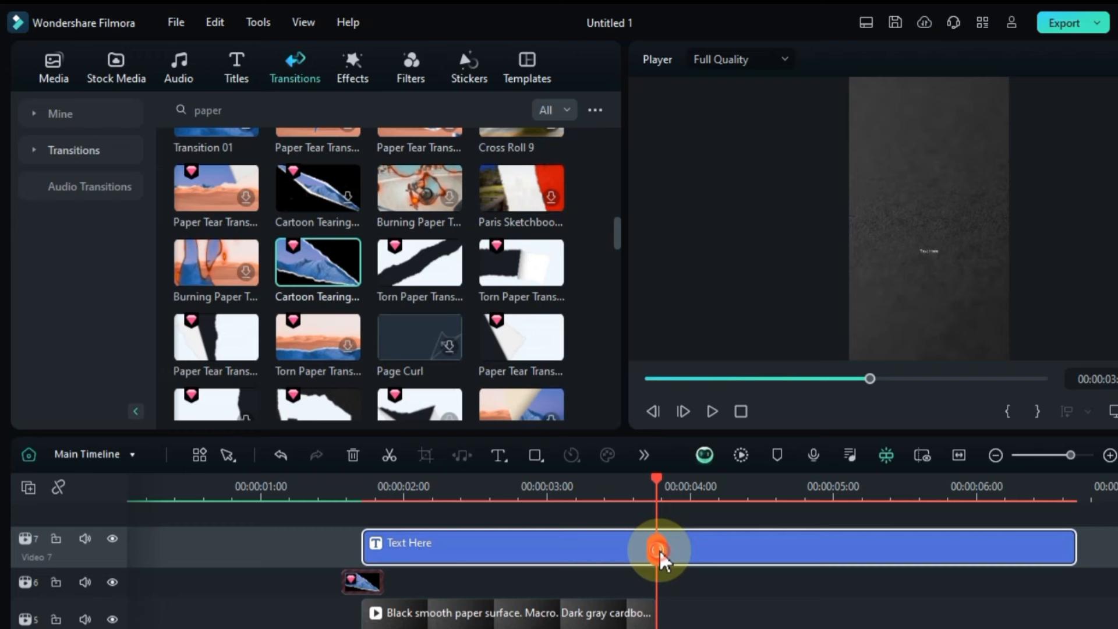
pyautogui.doubleClick(656, 548)
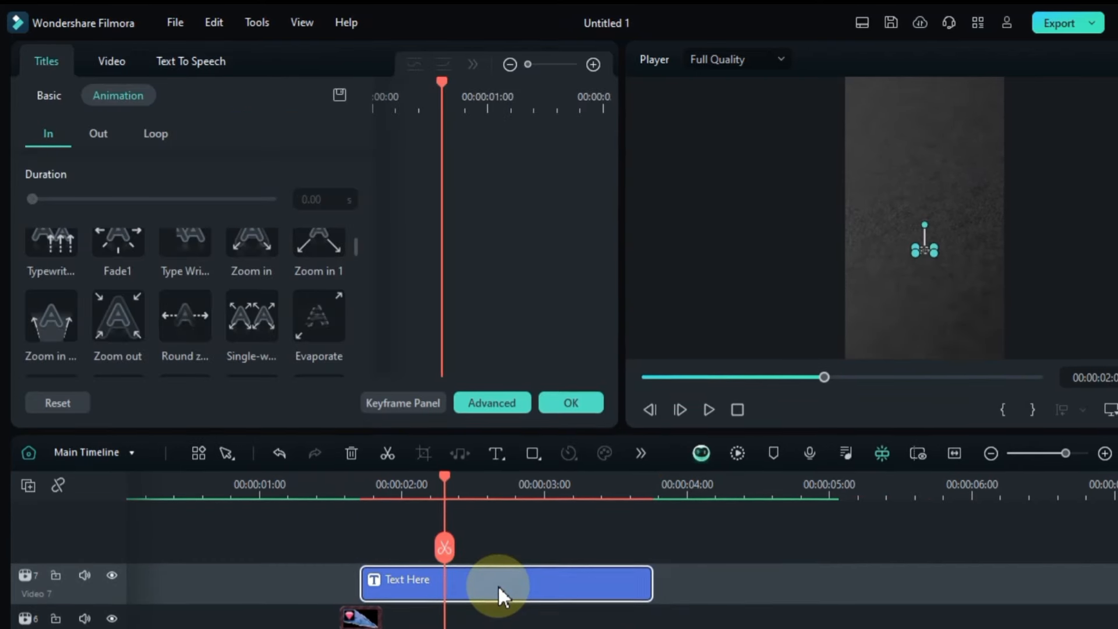
pyautogui.click(48, 95)
pyautogui.write('Everyone is friendly, but you have to g')
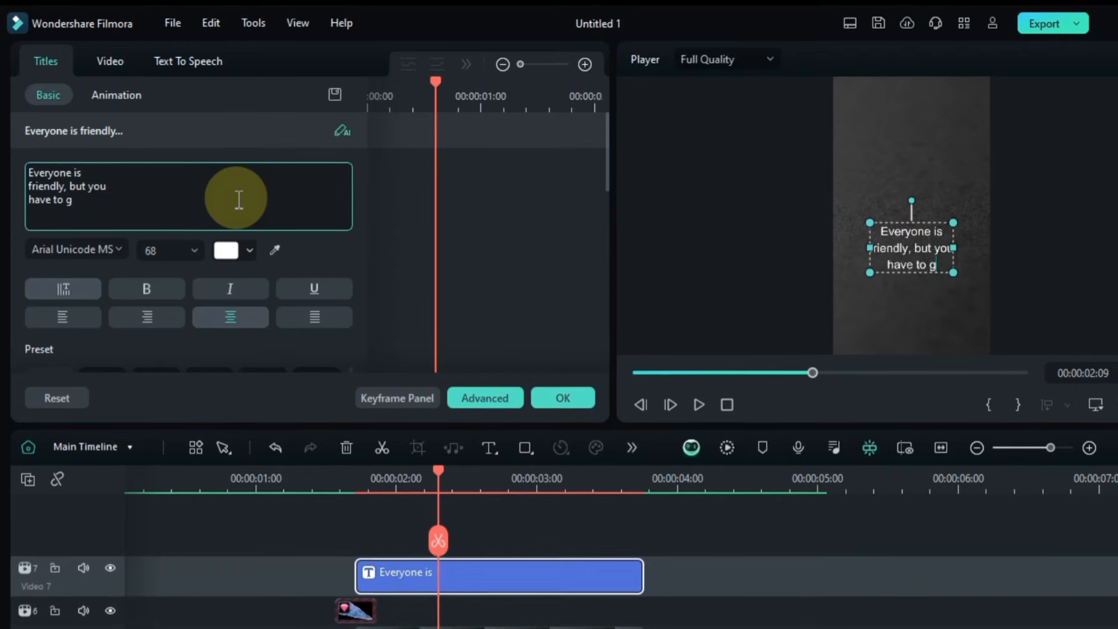
pyautogui.write('o first.')
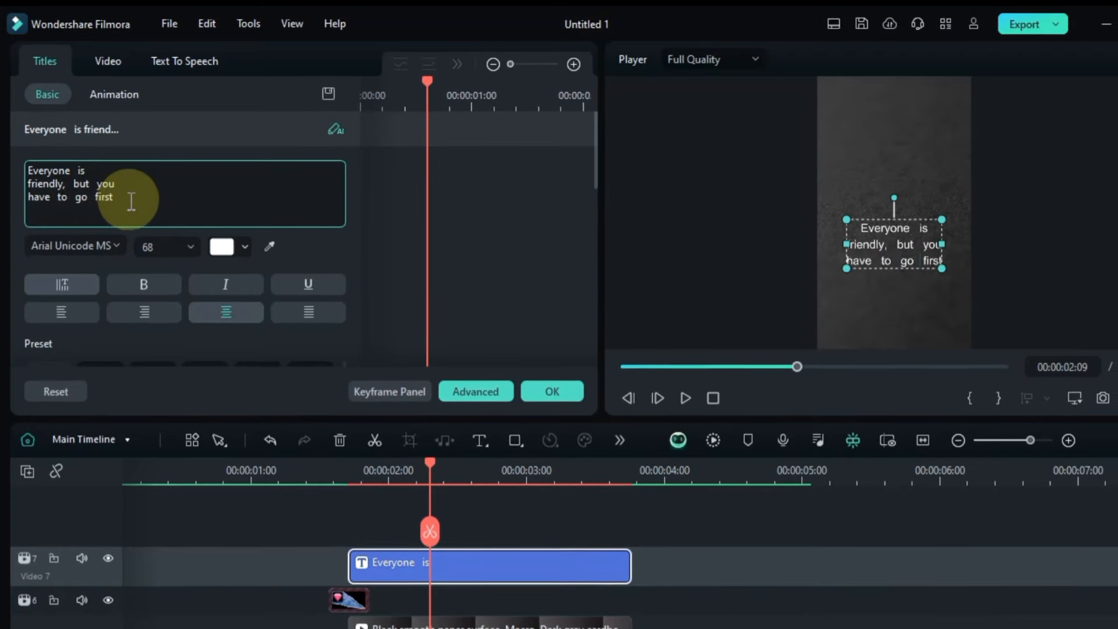
pyautogui.click(71, 246)
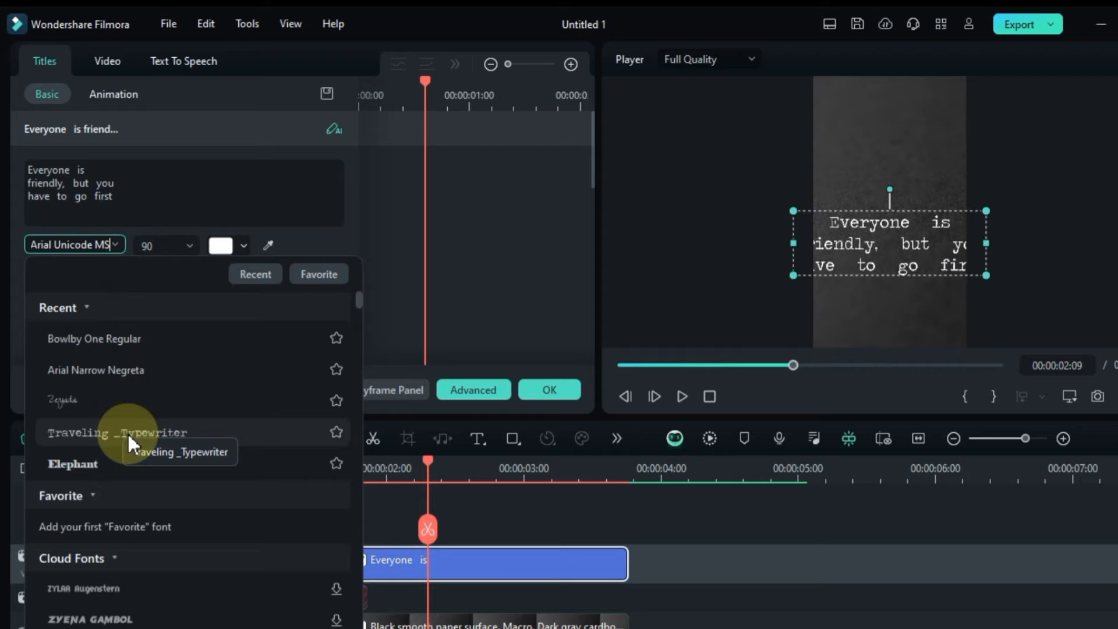
pyautogui.click(281, 67)
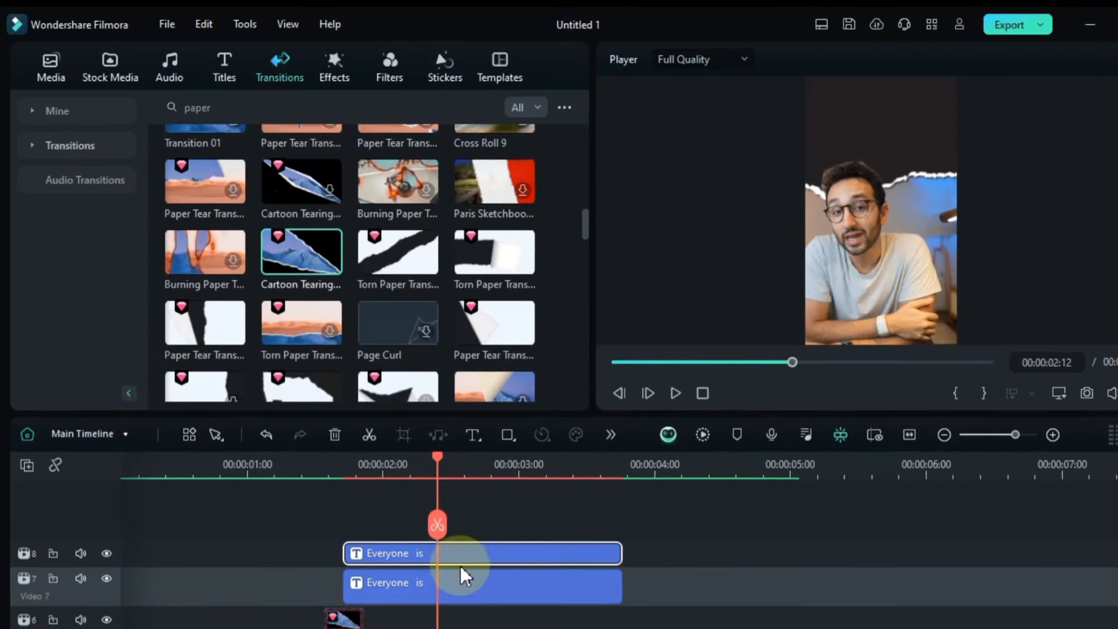
# Step: Raise the upper title's Position Y and change its text to '#01'
pyautogui.doubleClick(481, 552)
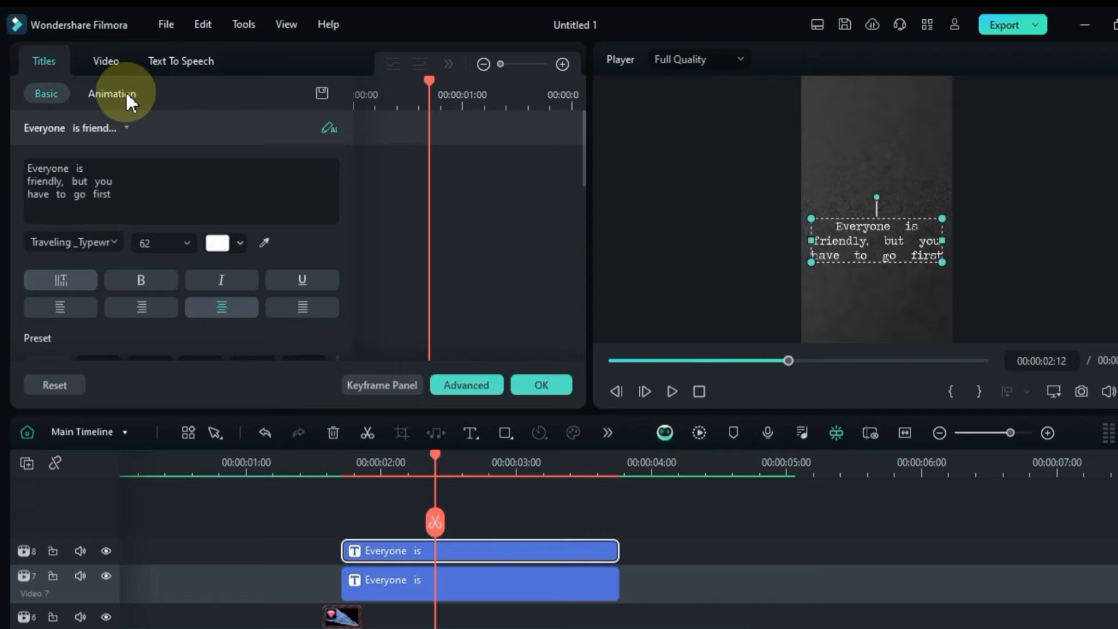
pyautogui.click(105, 61)
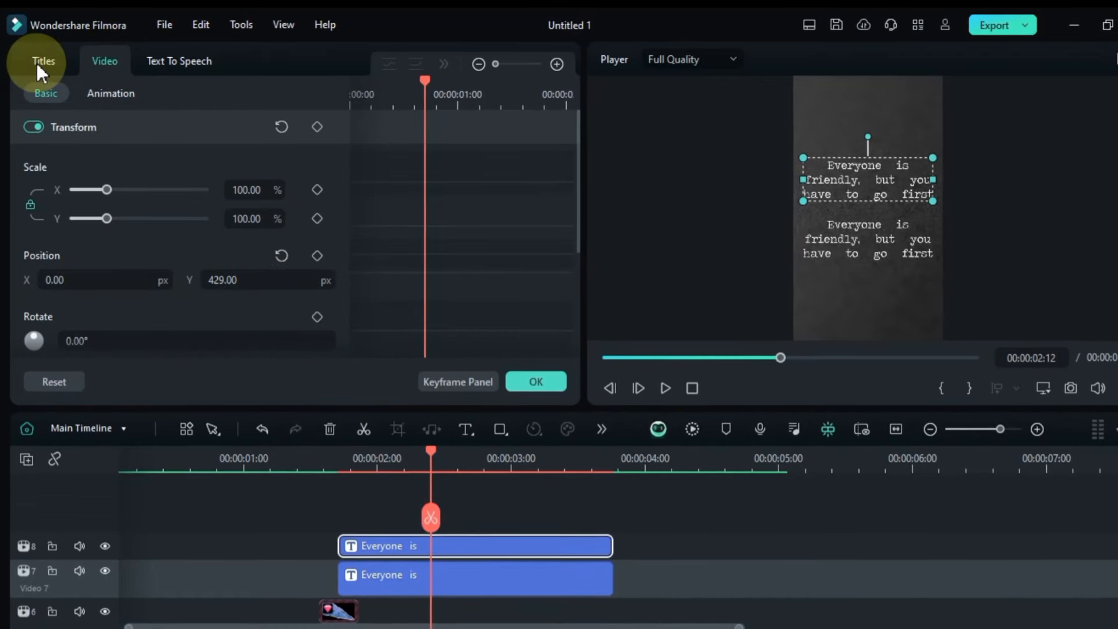
pyautogui.click(43, 60)
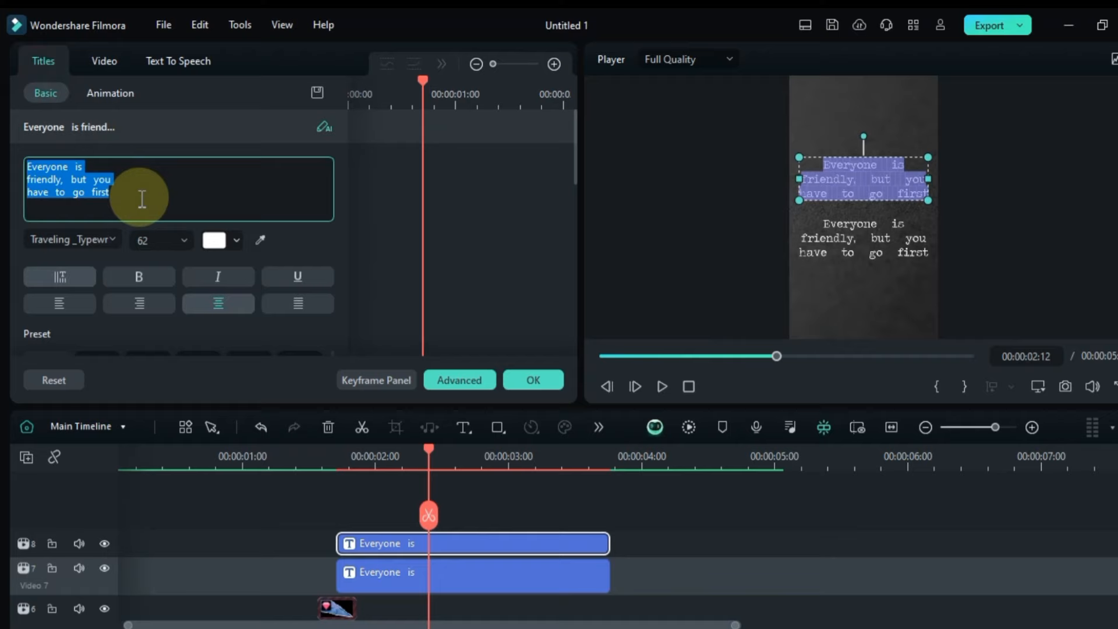
pyautogui.write('#01')
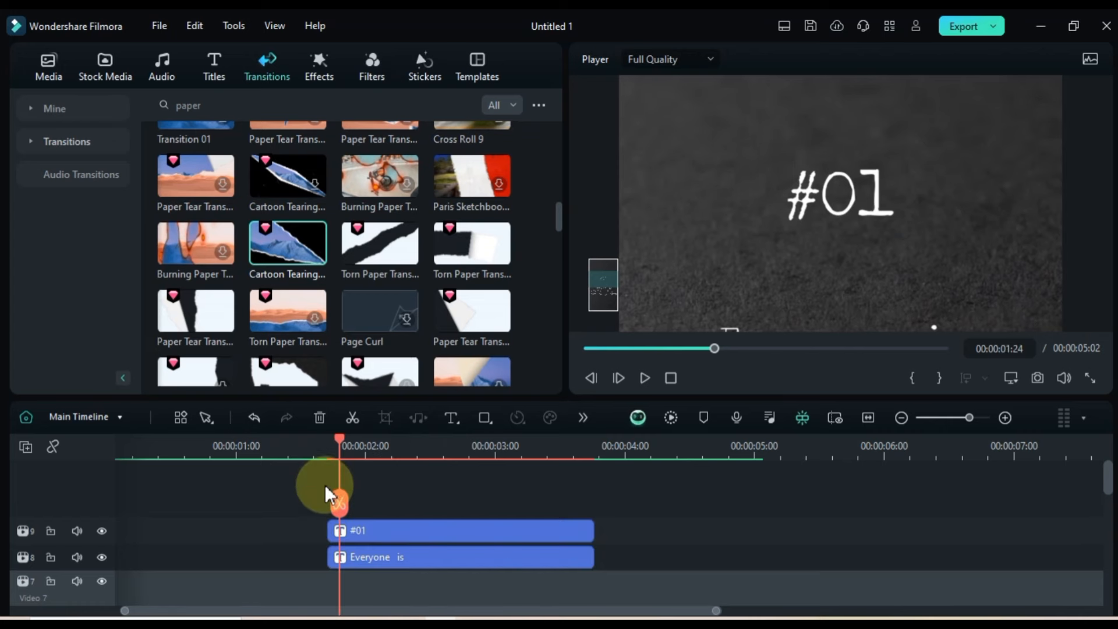
# Step: Find the Black clip by searching stock media for 'black' and add it to track 7
pyautogui.click(104, 66)
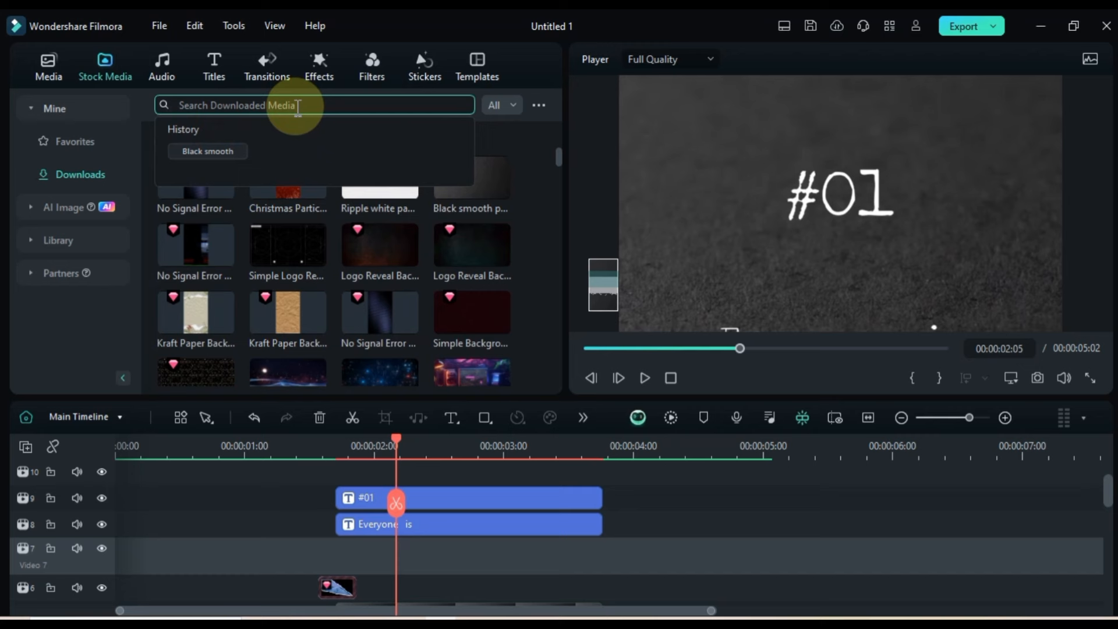
pyautogui.write('black')
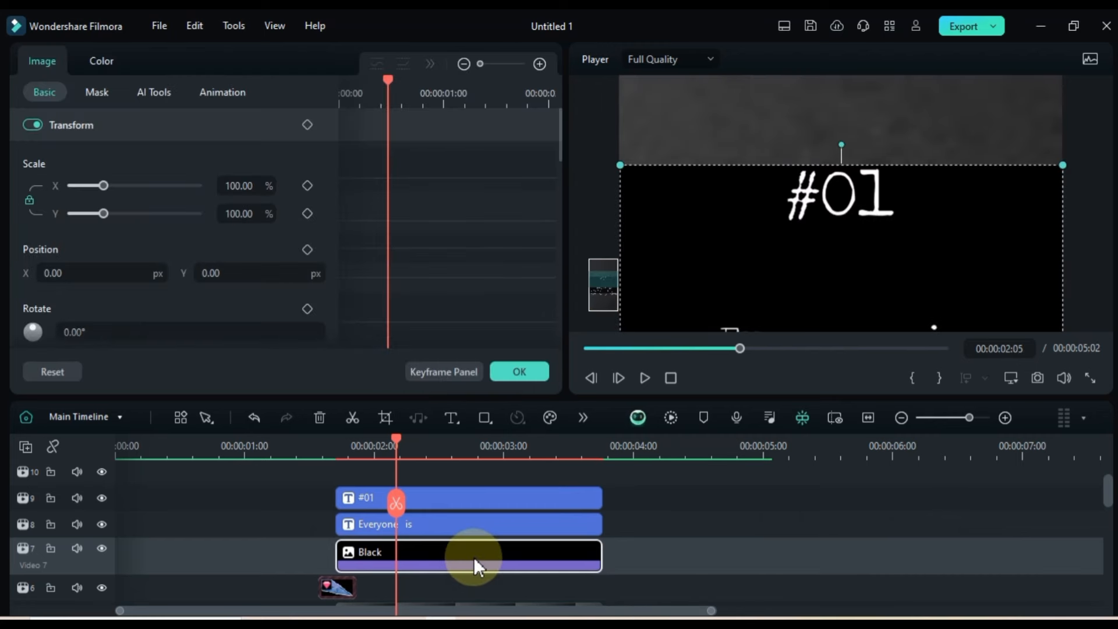
# Step: Draw a custom mask on the black clip forming a tilted bar behind the #01 heading
pyautogui.click(97, 92)
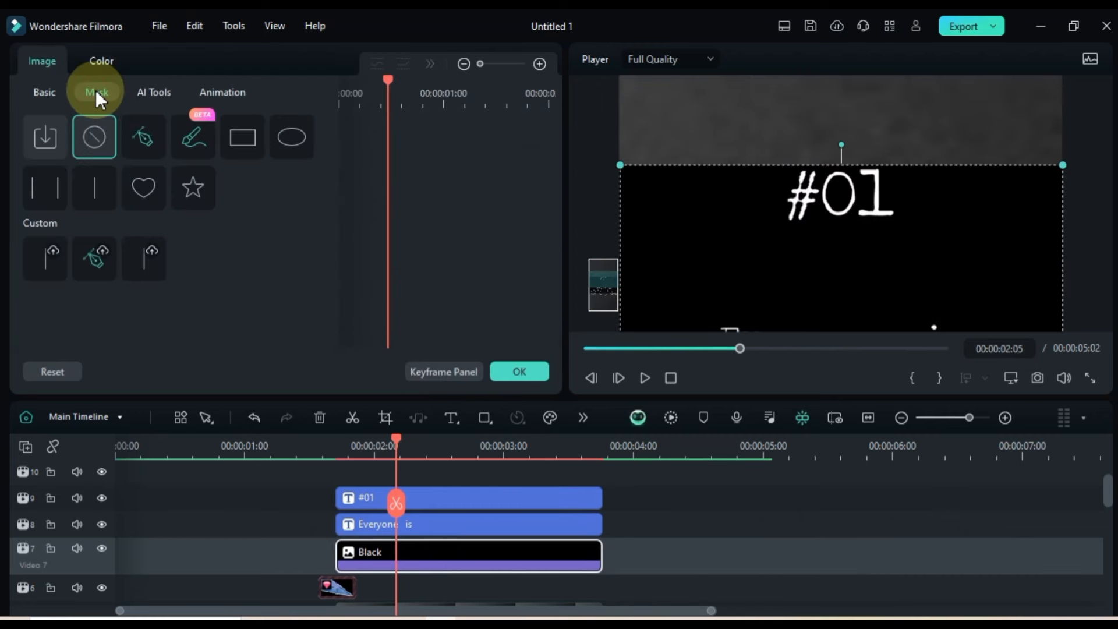
pyautogui.click(143, 136)
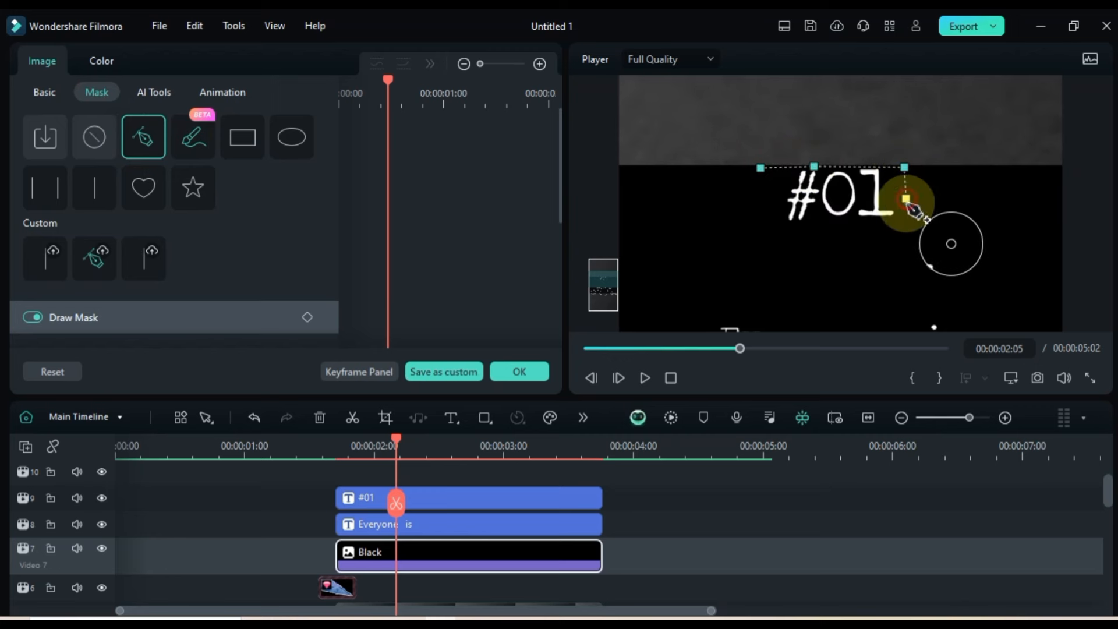
pyautogui.moveTo(913, 211); pyautogui.dragTo(777, 228)
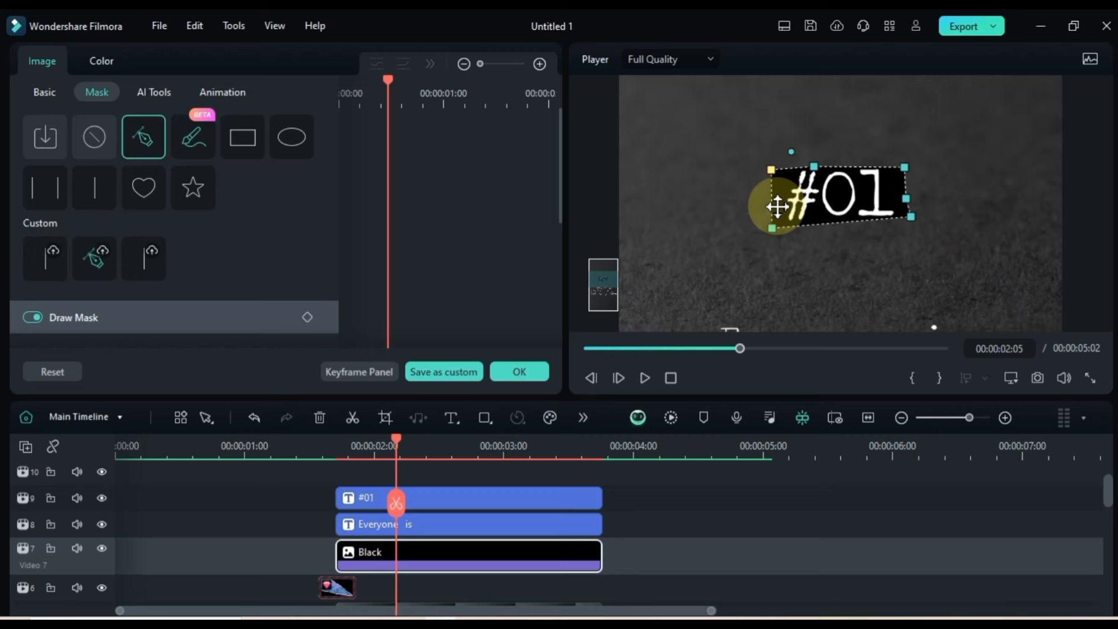
pyautogui.moveTo(777, 205); pyautogui.dragTo(913, 218)
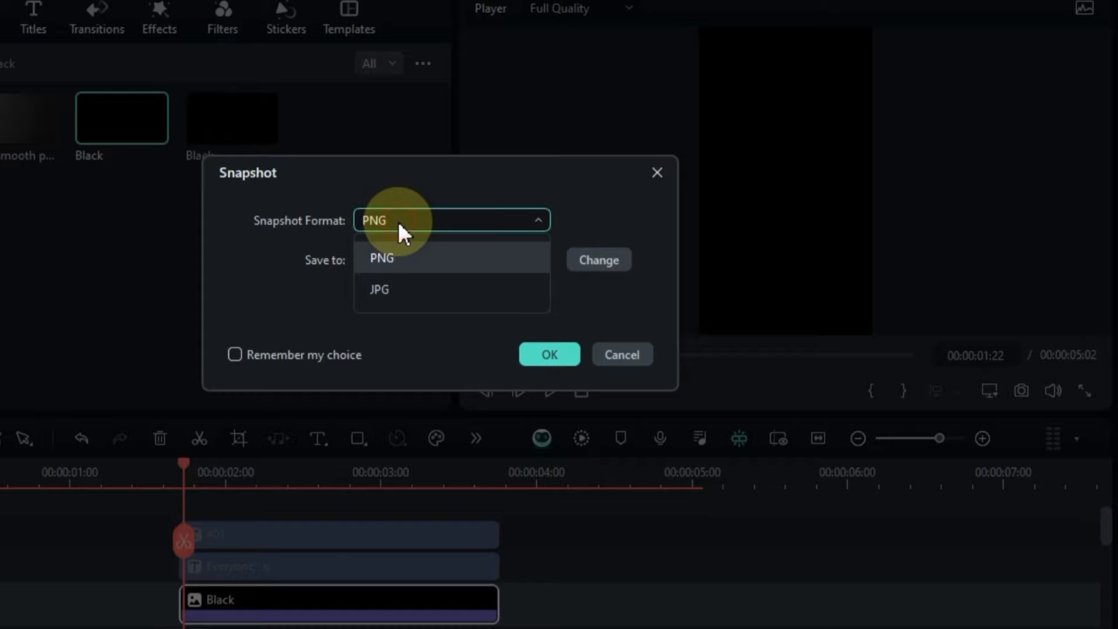
# Step: Save a PNG snapshot of the black bar behind the #01 heading
pyautogui.click(549, 354)
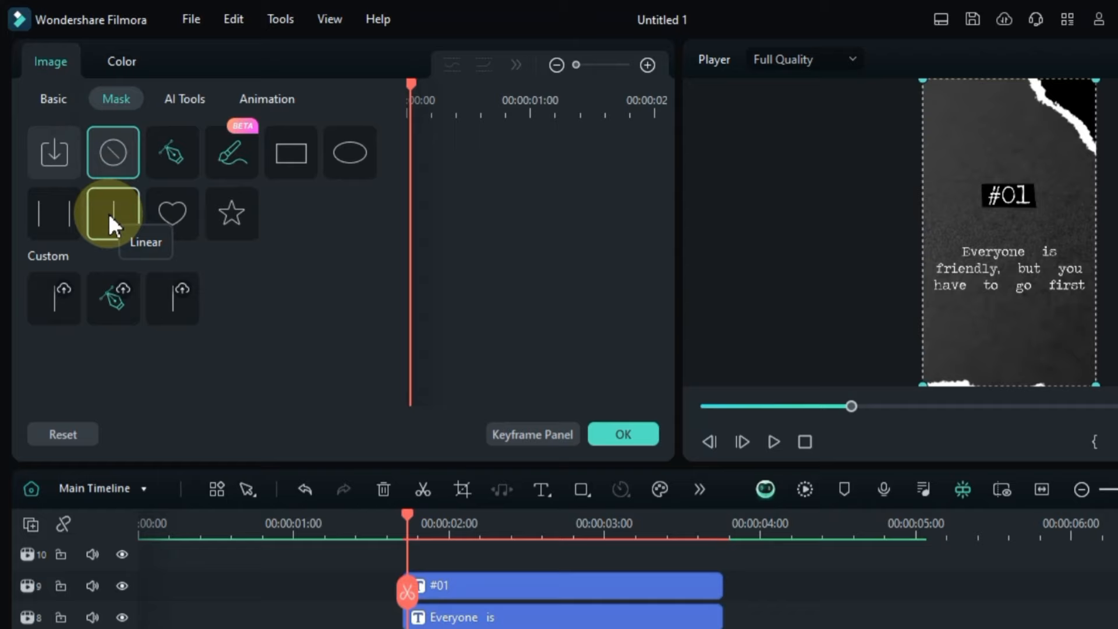
# Step: Apply a linear mask at Position X -182 with Invert Mask on and confirm
pyautogui.click(112, 213)
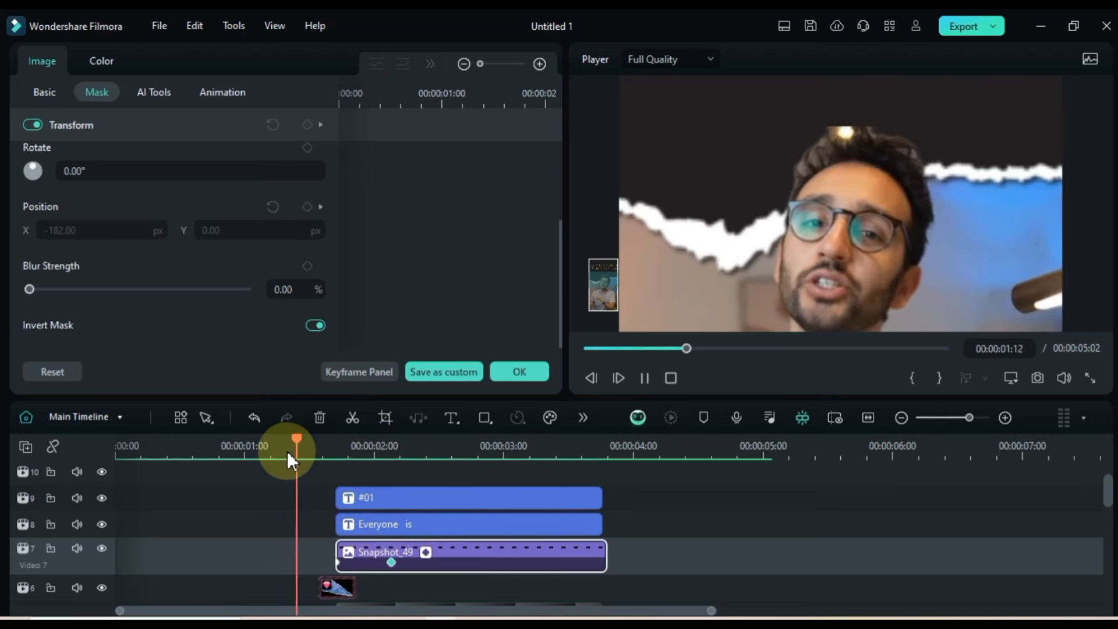
pyautogui.click(474, 446)
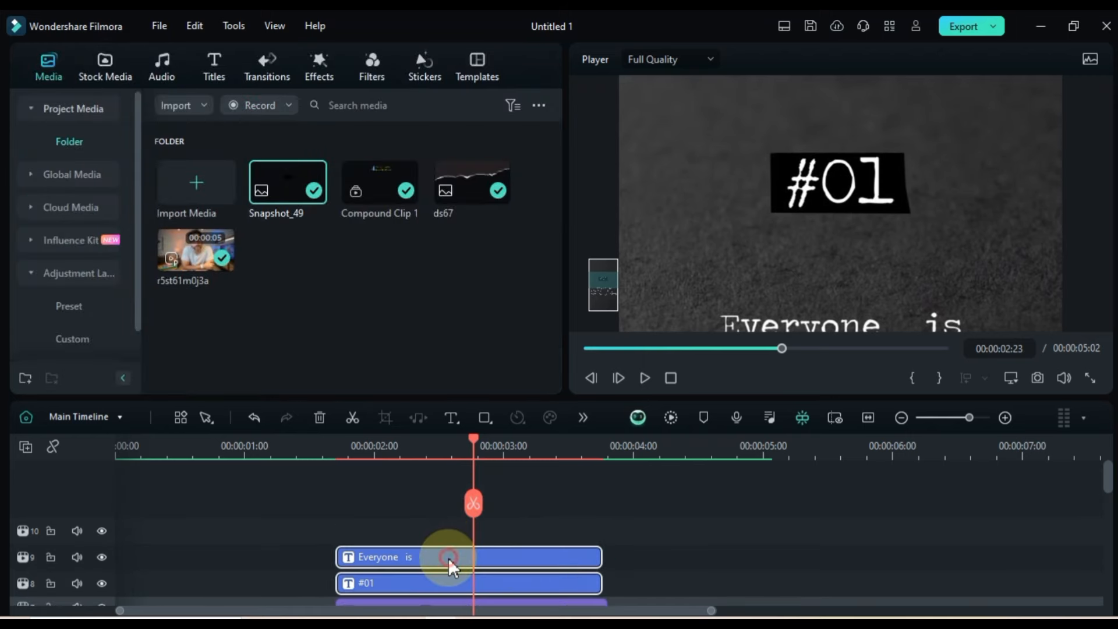
# Step: Find the 'white' stock clip and capture it as the still image Snapshot_50
pyautogui.click(103, 66)
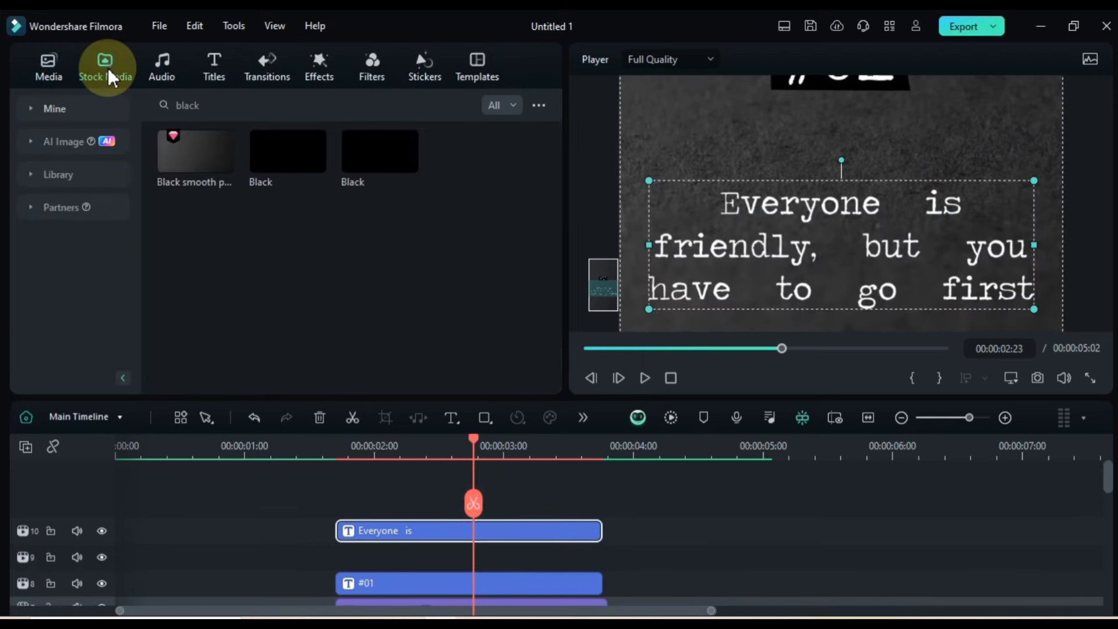
pyautogui.write('w')
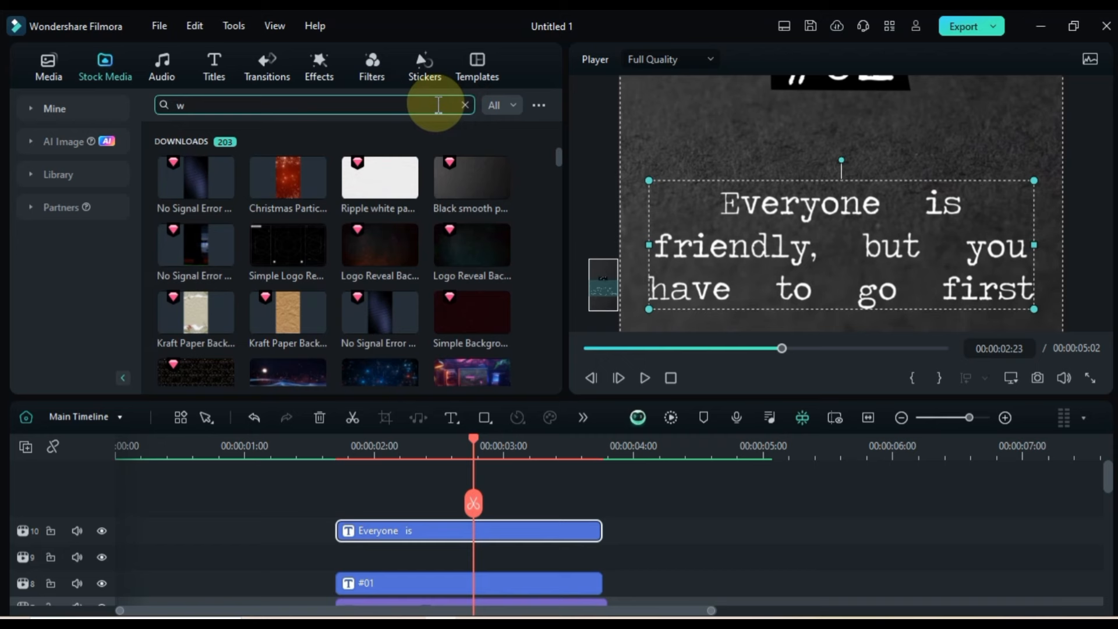
pyautogui.write('hite')
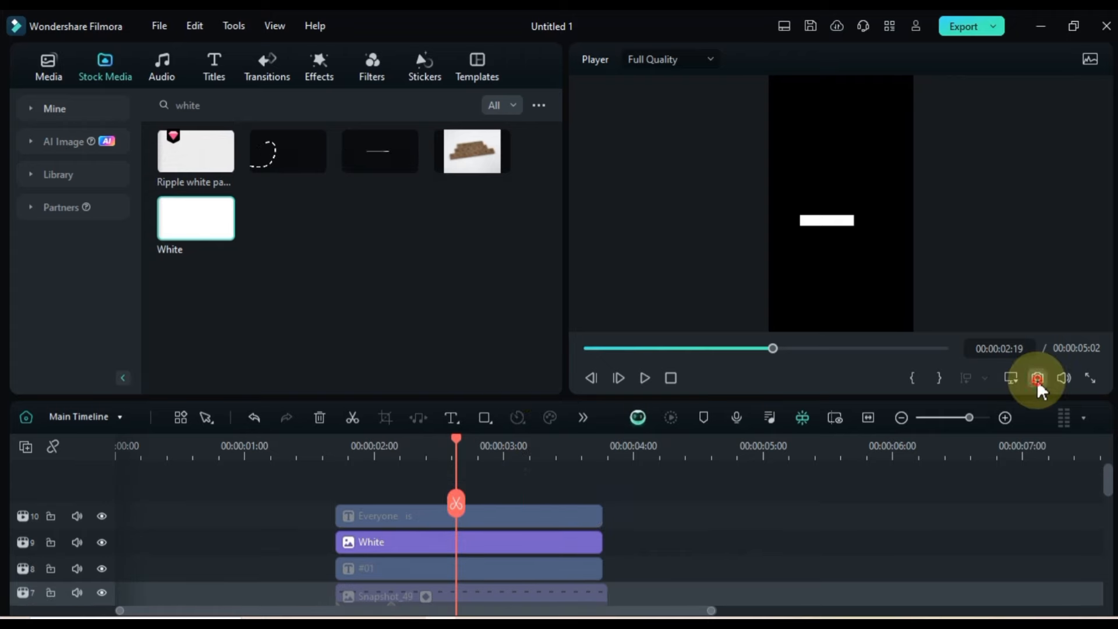
pyautogui.click(47, 67)
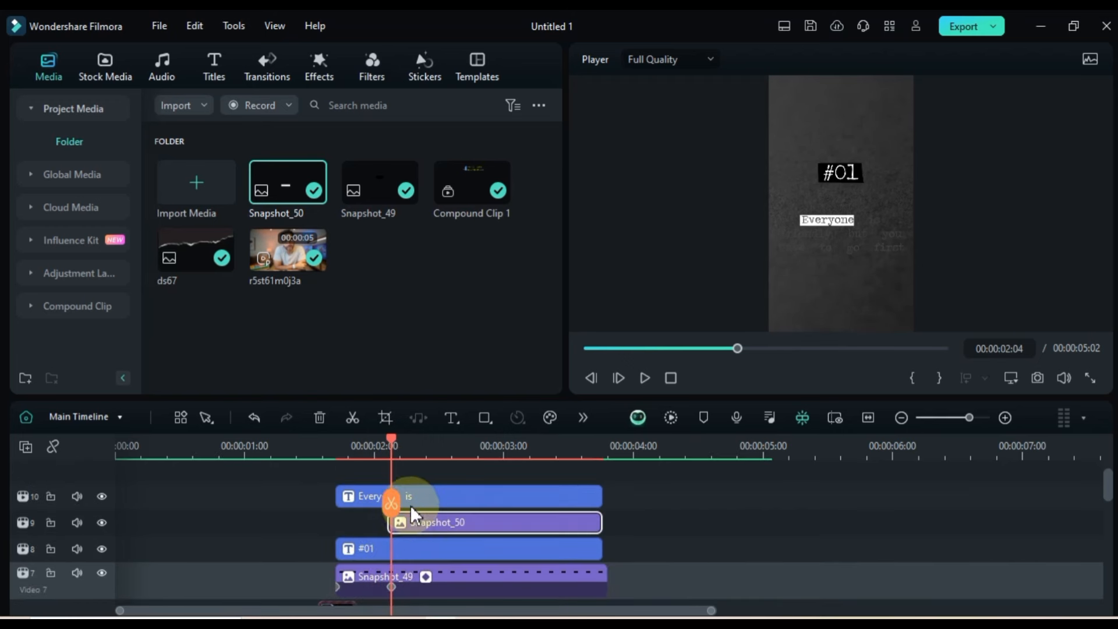
# Step: Mask the white bar snapshots with inverted linear masks positioned per word of the quote
pyautogui.doubleClick(492, 522)
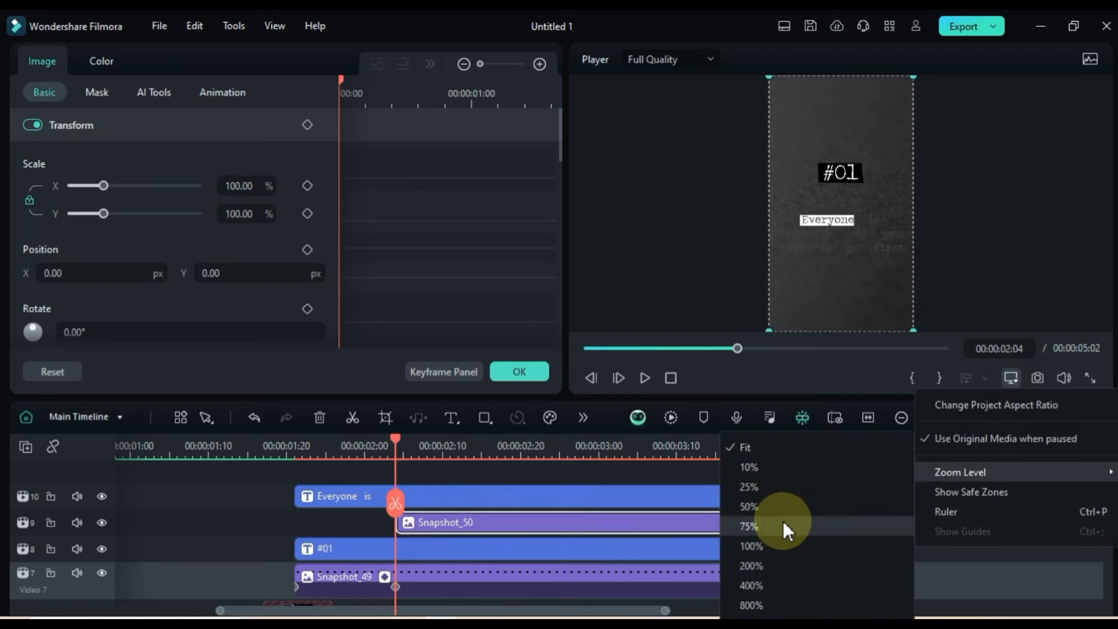
pyautogui.click(97, 92)
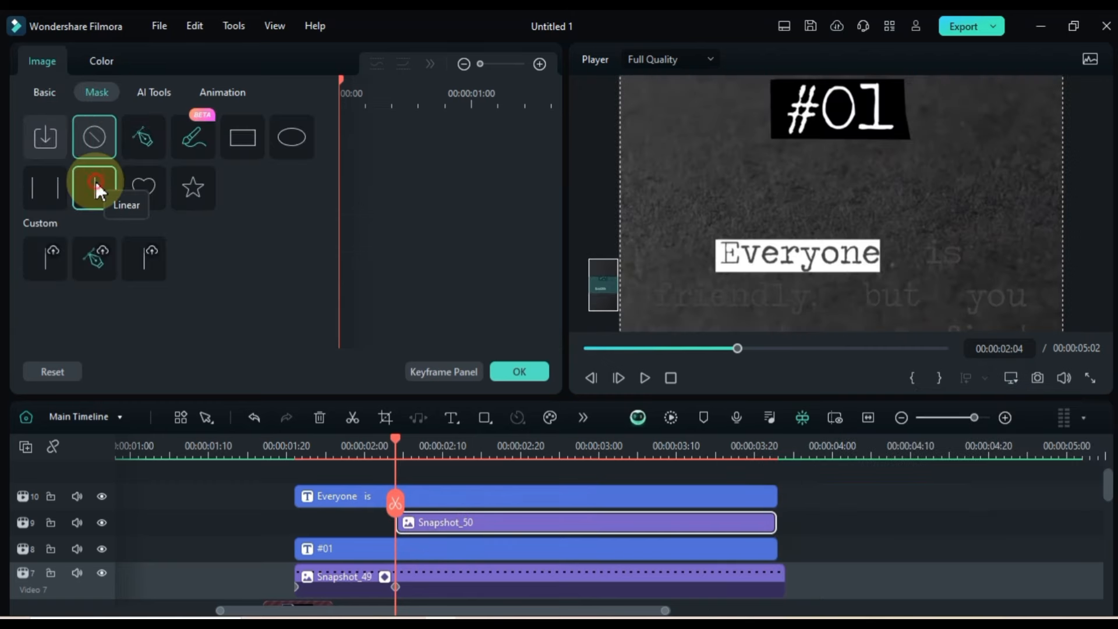
pyautogui.click(95, 181)
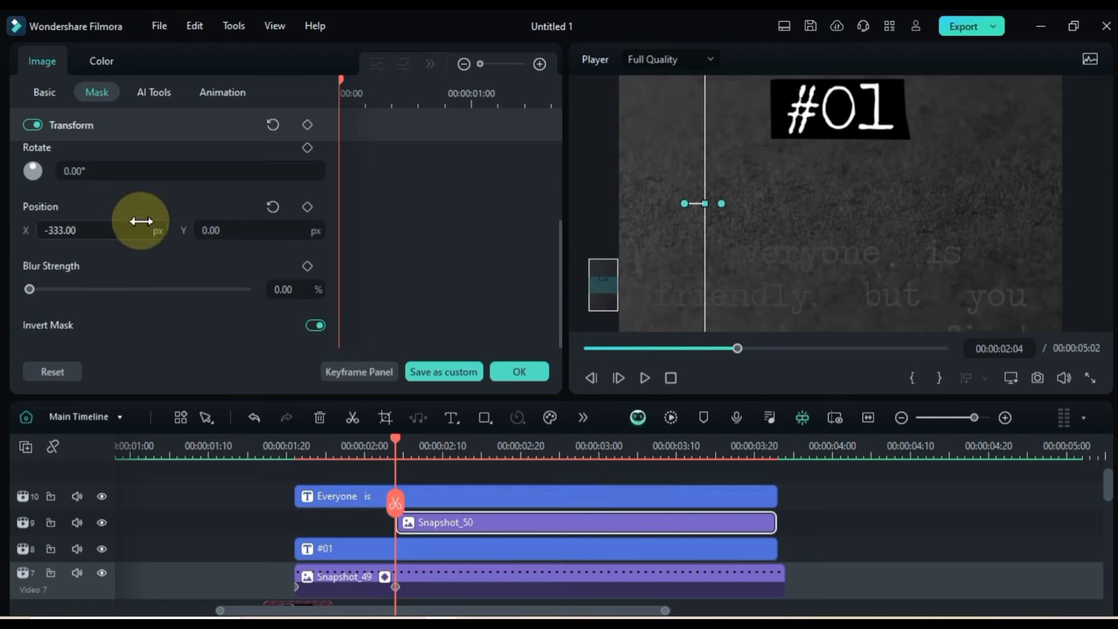
pyautogui.click(440, 446)
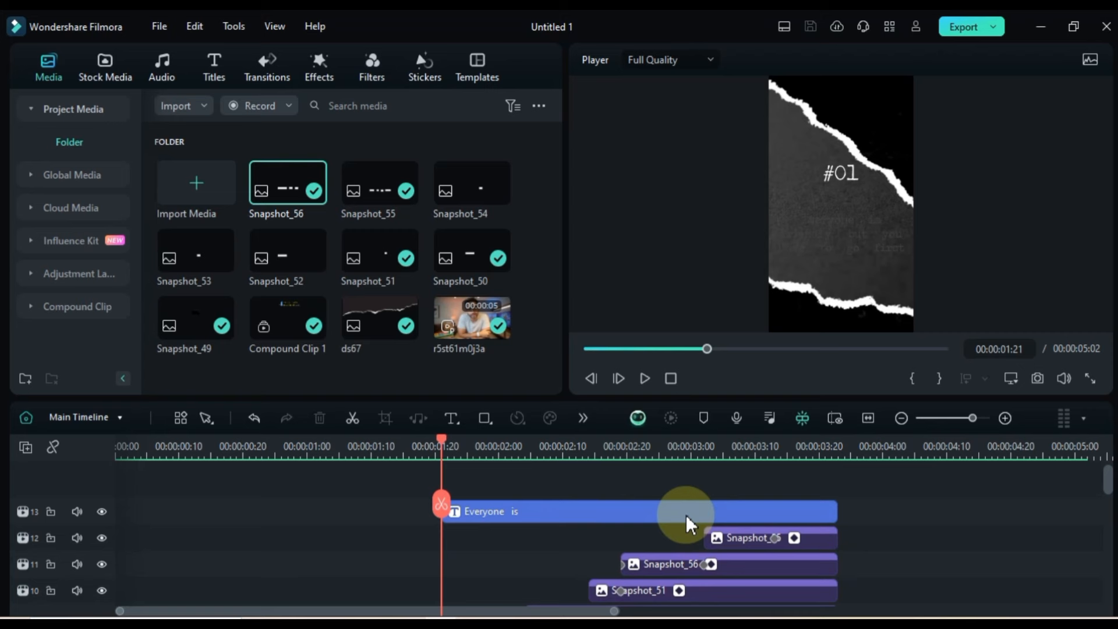
pyautogui.click(643, 379)
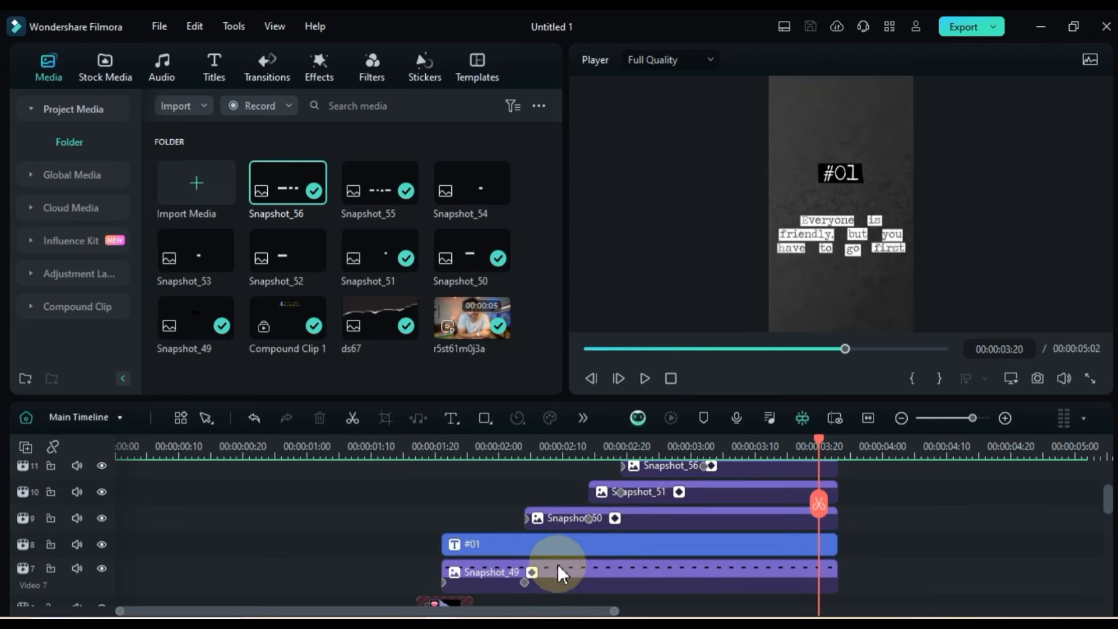
pyautogui.doubleClick(472, 544)
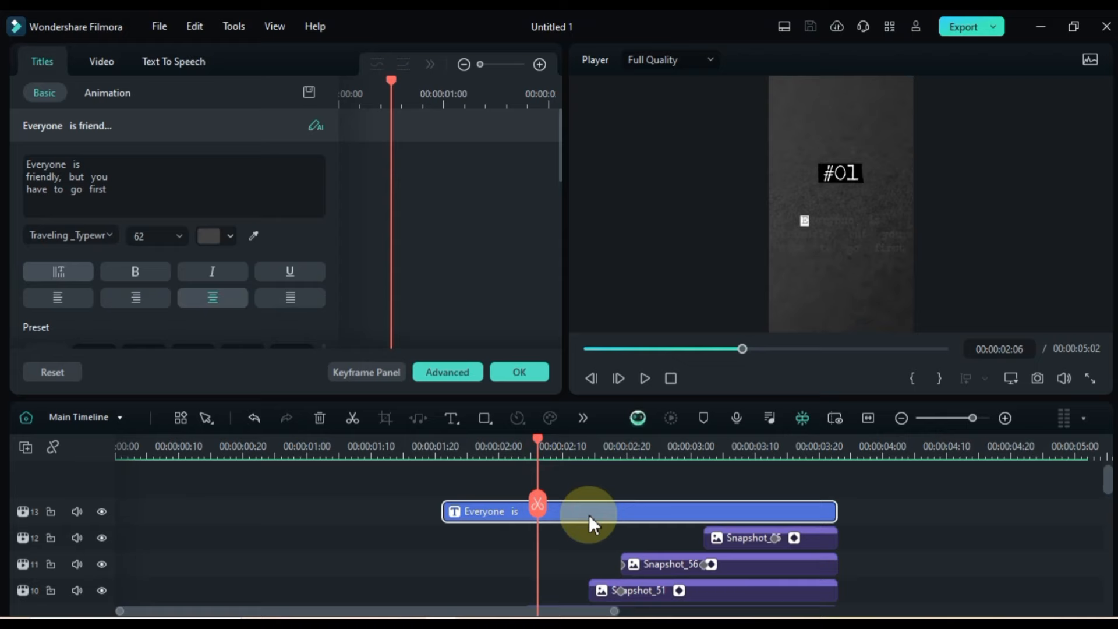
# Step: Apply Typewriter entrances to both titles, the Everyone is one lasting 2.07 s, and preview
pyautogui.click(107, 93)
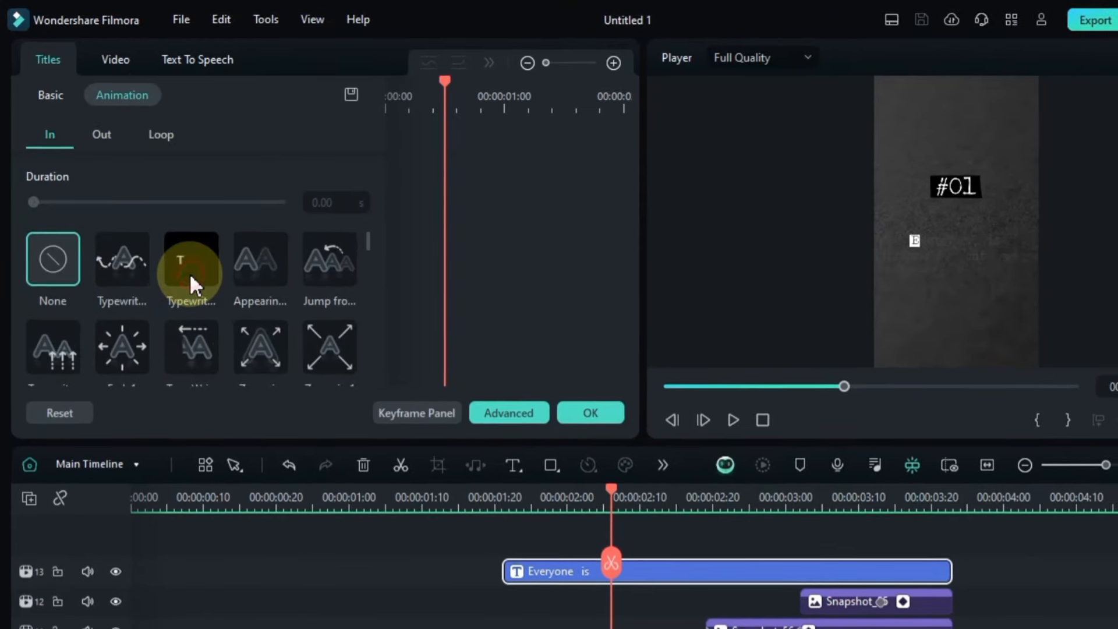
pyautogui.click(190, 259)
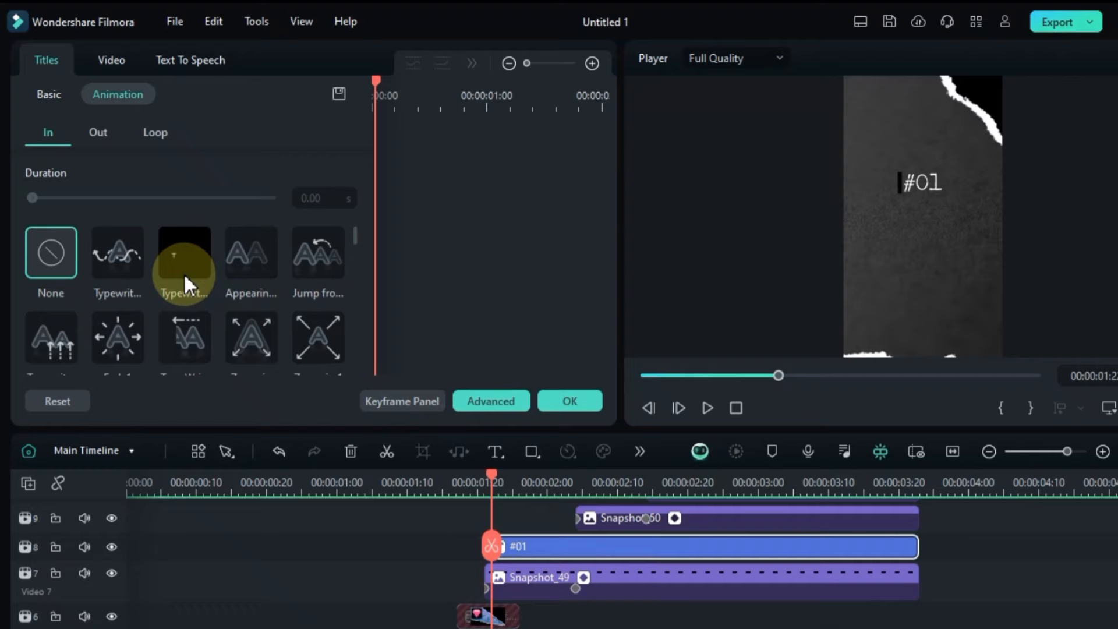
pyautogui.click(183, 252)
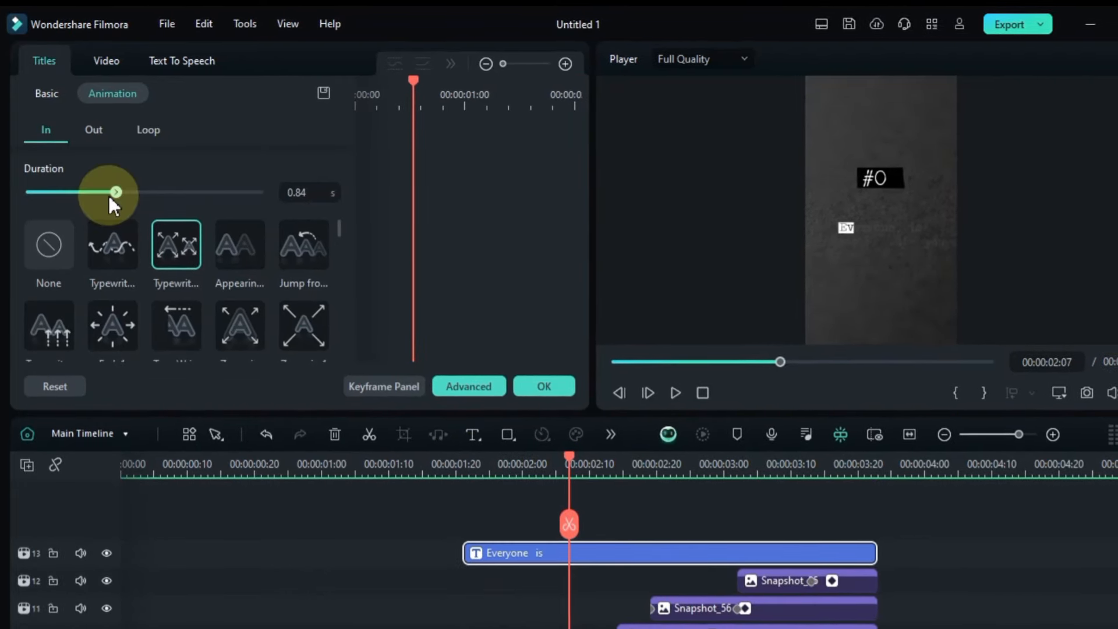
pyautogui.moveTo(116, 191); pyautogui.dragTo(255, 191)
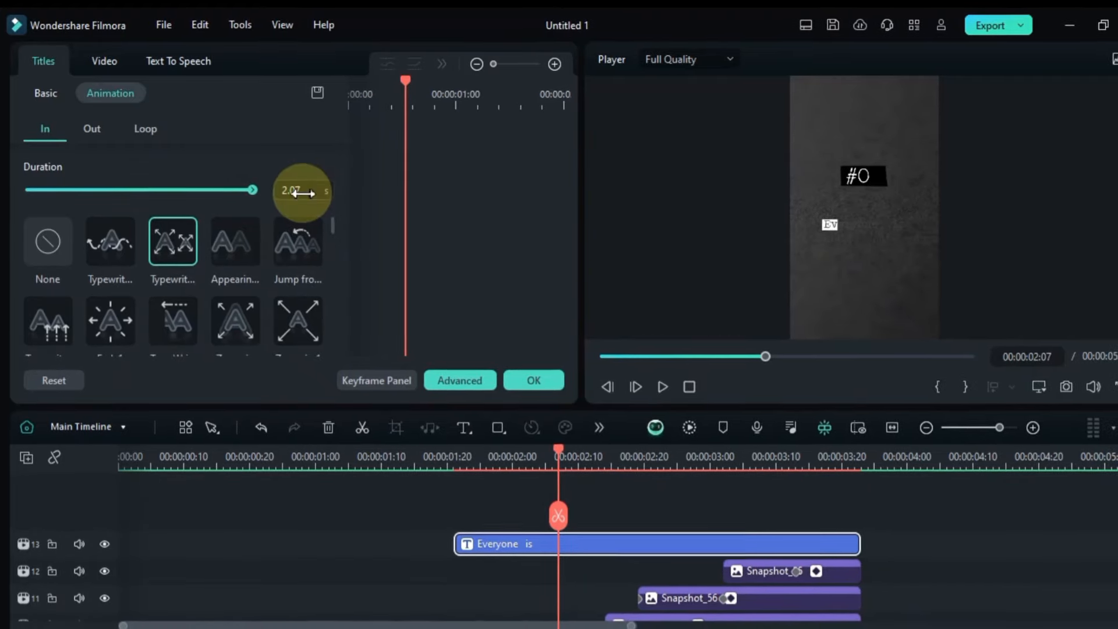
pyautogui.click(403, 460)
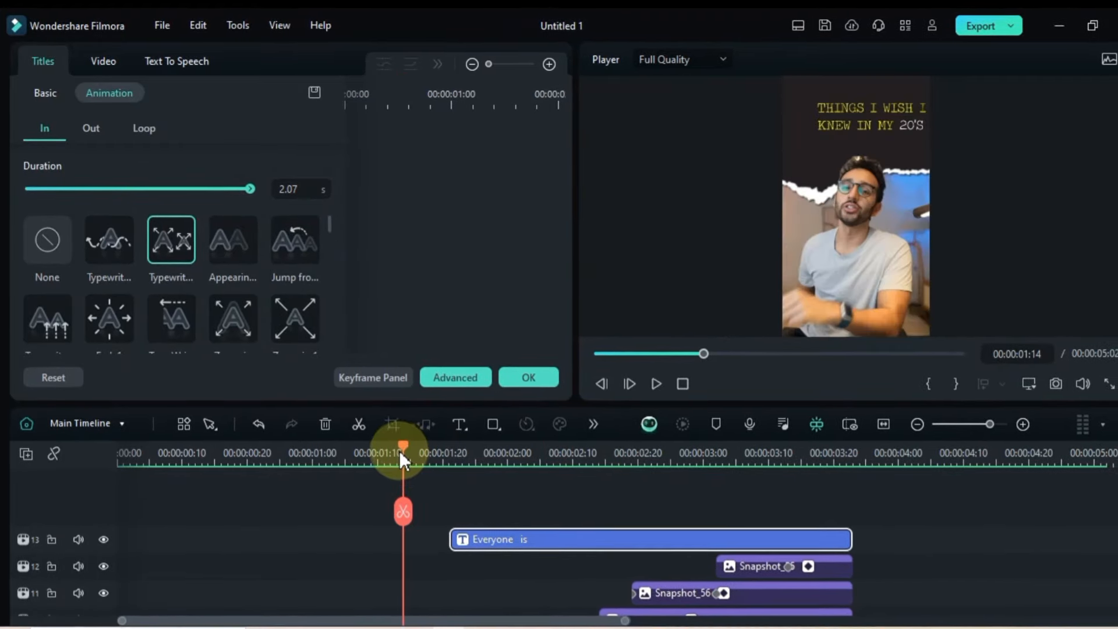
pyautogui.click(655, 383)
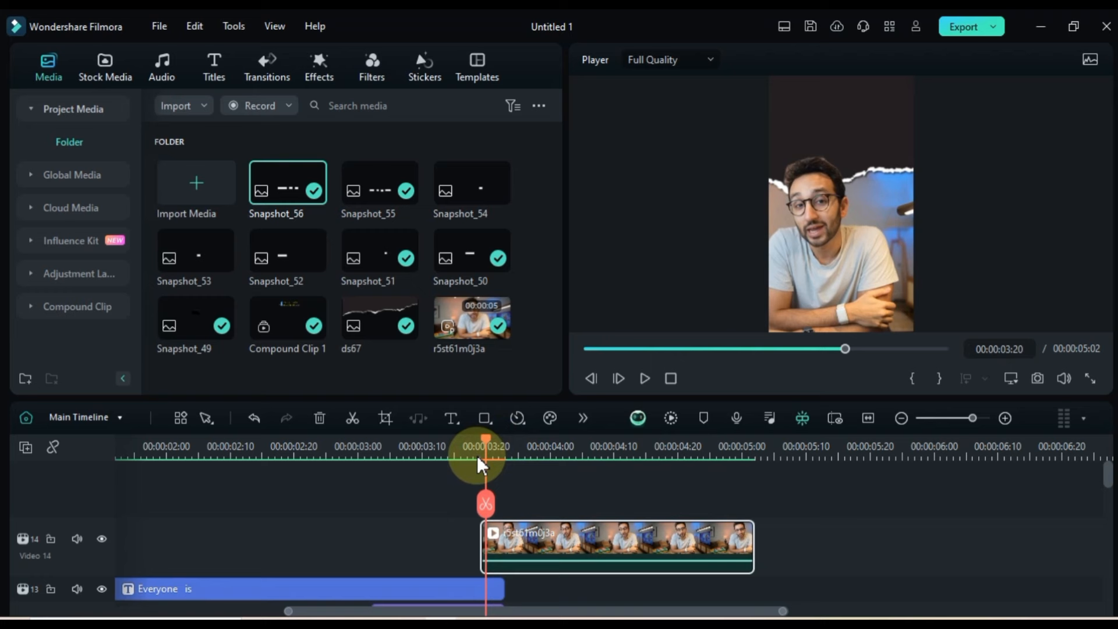
# Step: Keyframe the speaker clip from 218% to 133% scale with movement and trim its start to 00:00:03:19
pyautogui.doubleClick(617, 545)
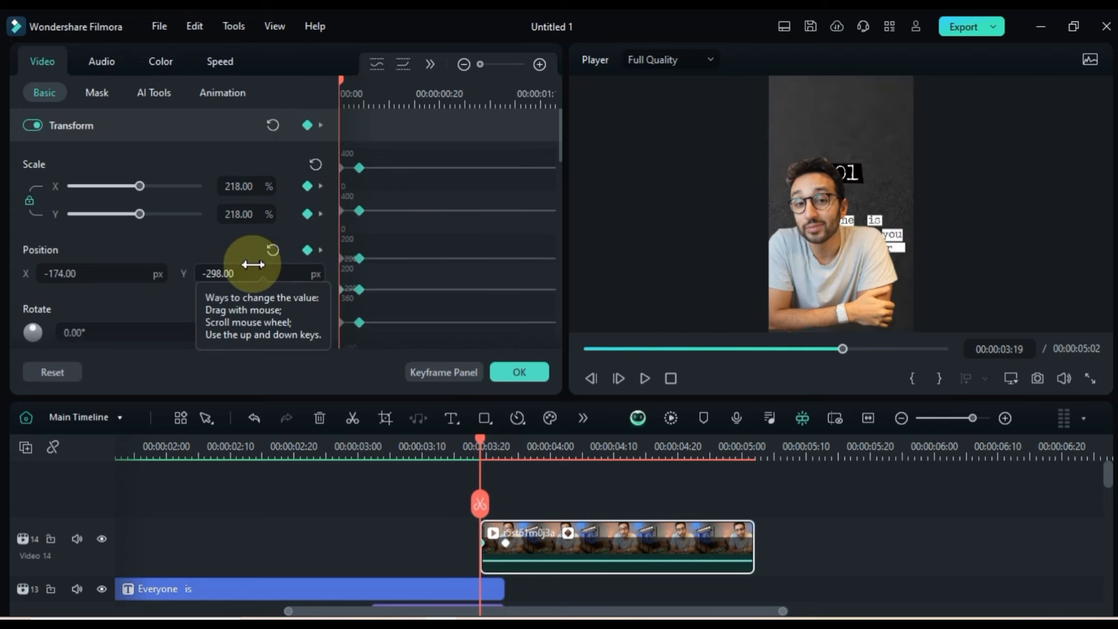
pyautogui.moveTo(248, 187); pyautogui.dragTo(248, 186)
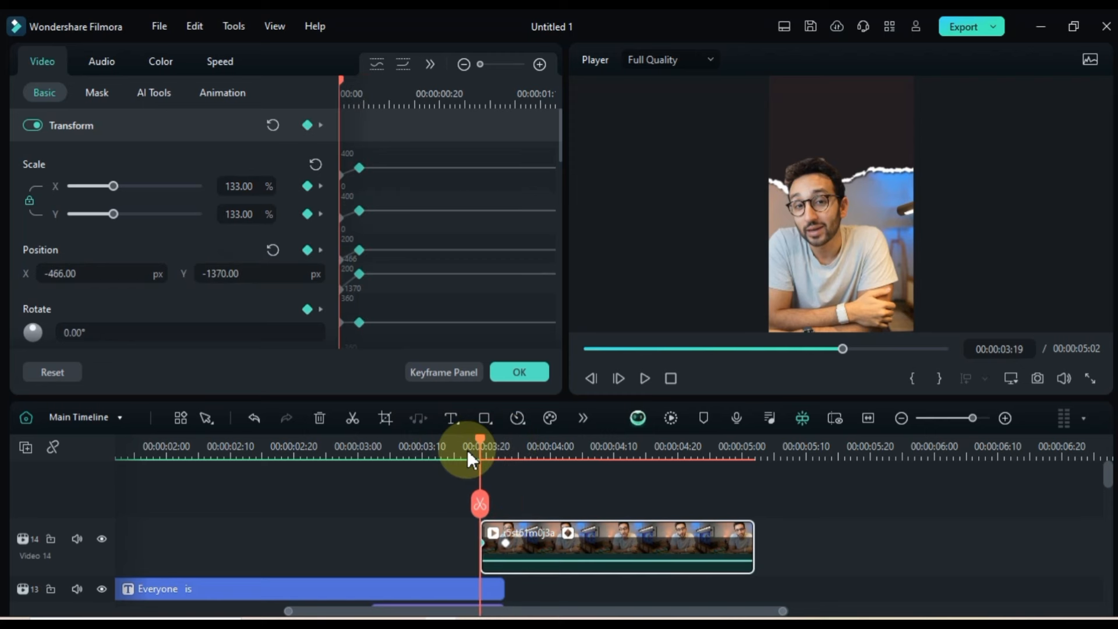
pyautogui.moveTo(480, 457); pyautogui.dragTo(506, 457)
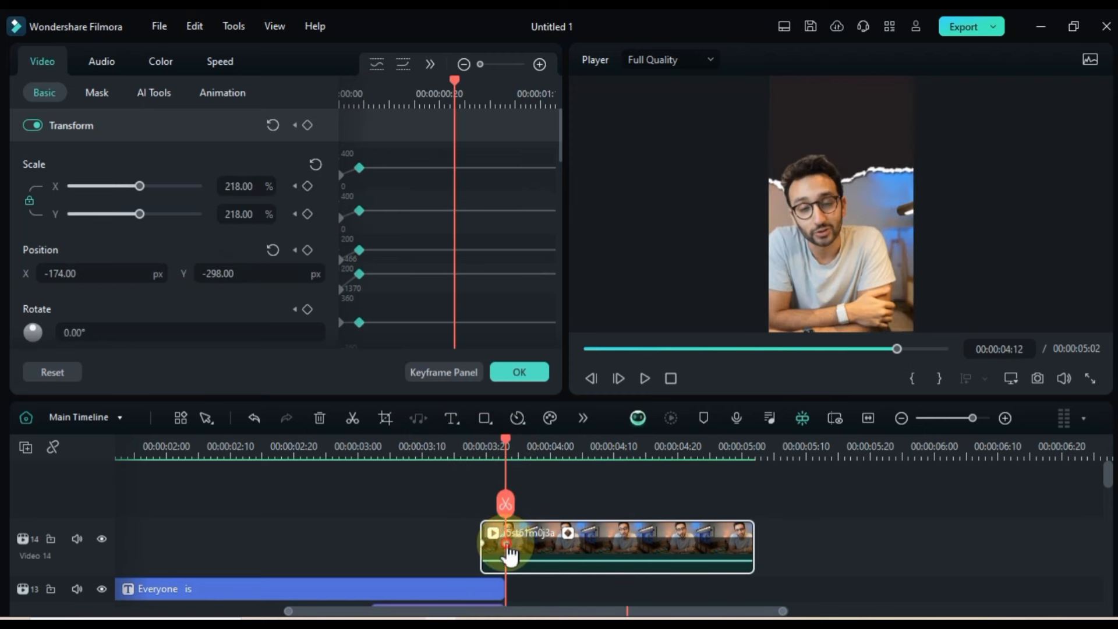
pyautogui.moveTo(507, 546); pyautogui.dragTo(467, 535)
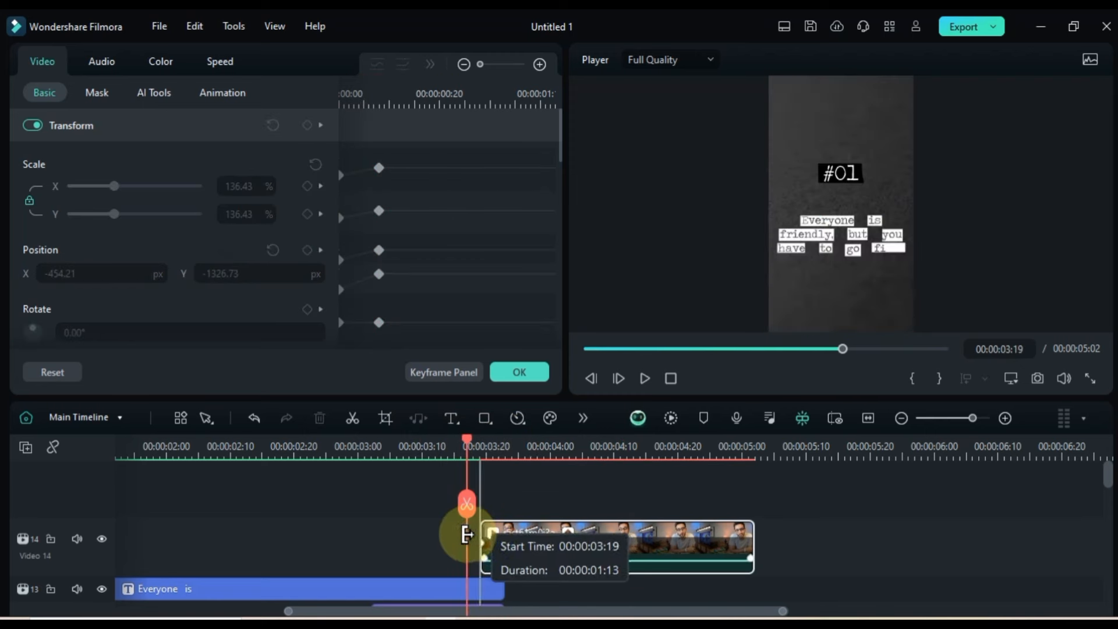